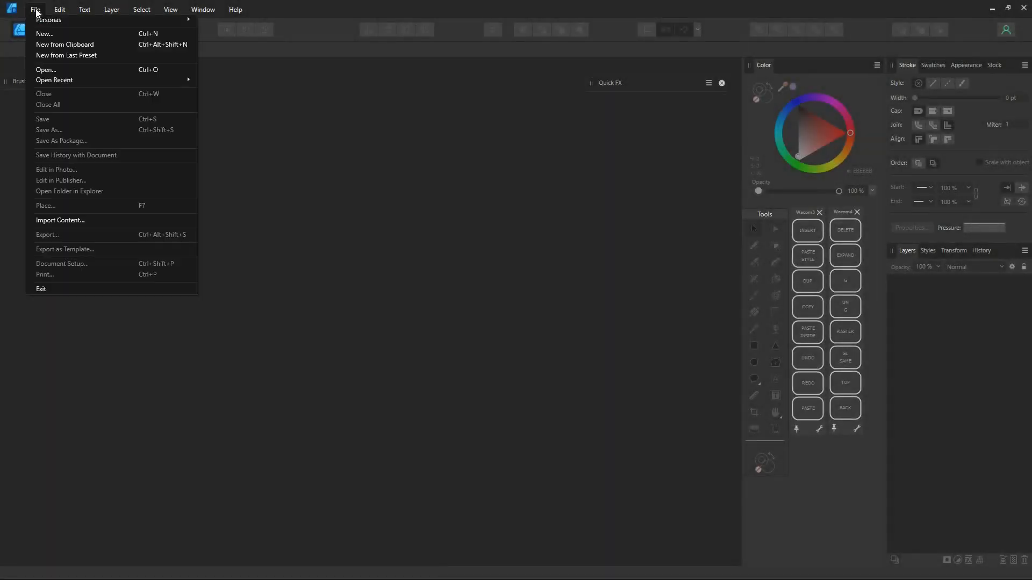
Create a new blank A4 print document with Include margins unchecked.
click(44, 33)
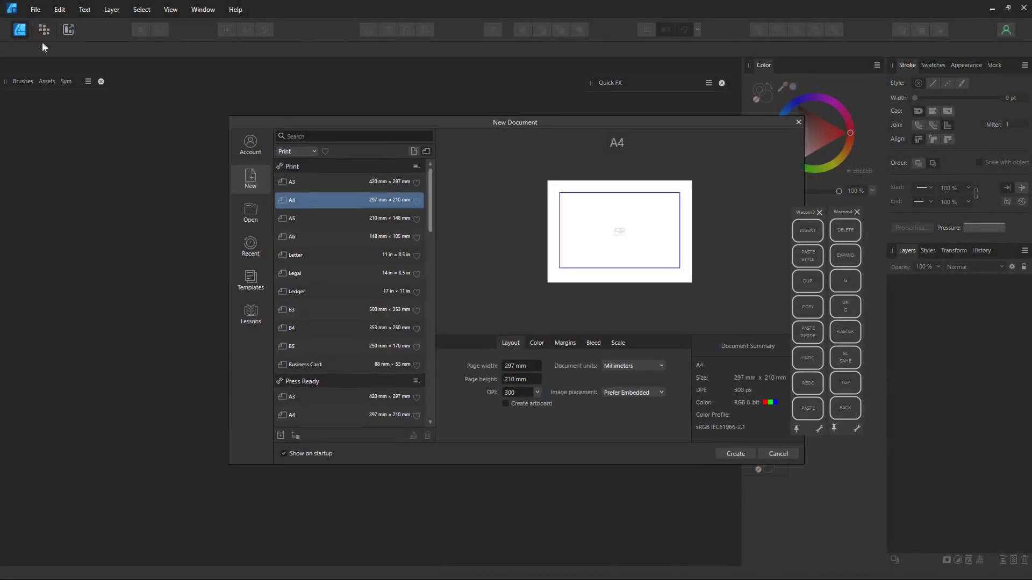
click(564, 343)
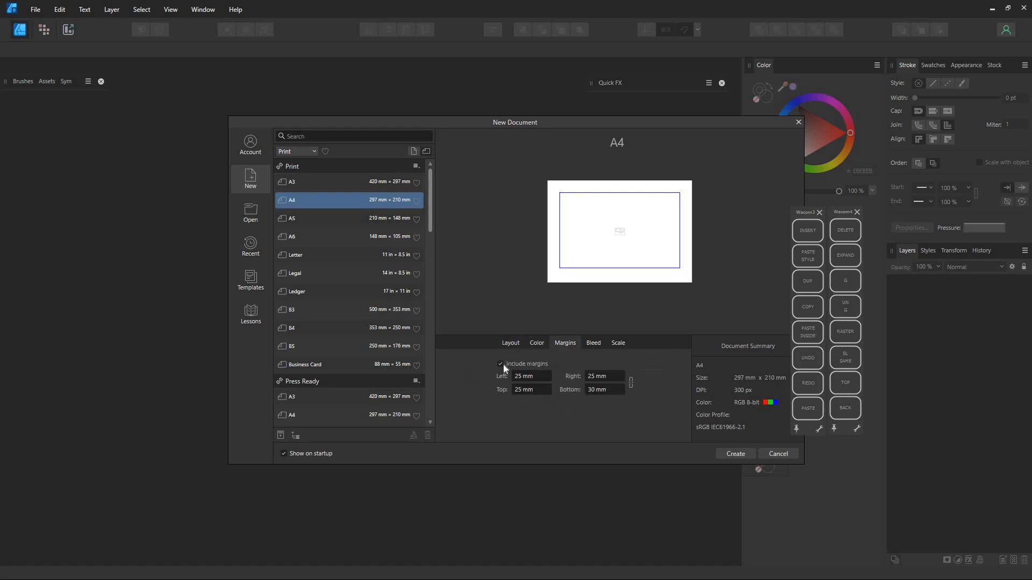
click(500, 365)
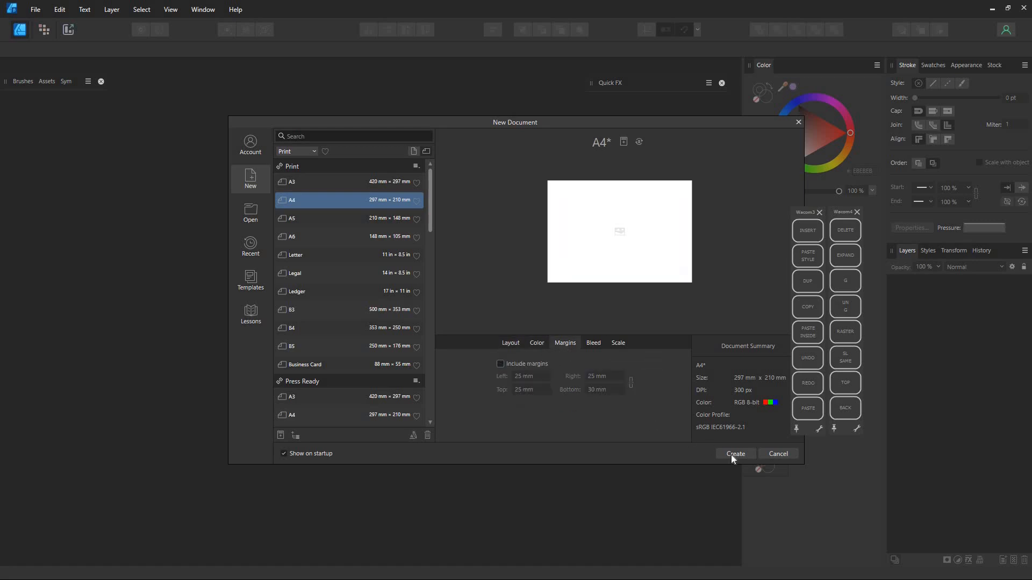
click(735, 453)
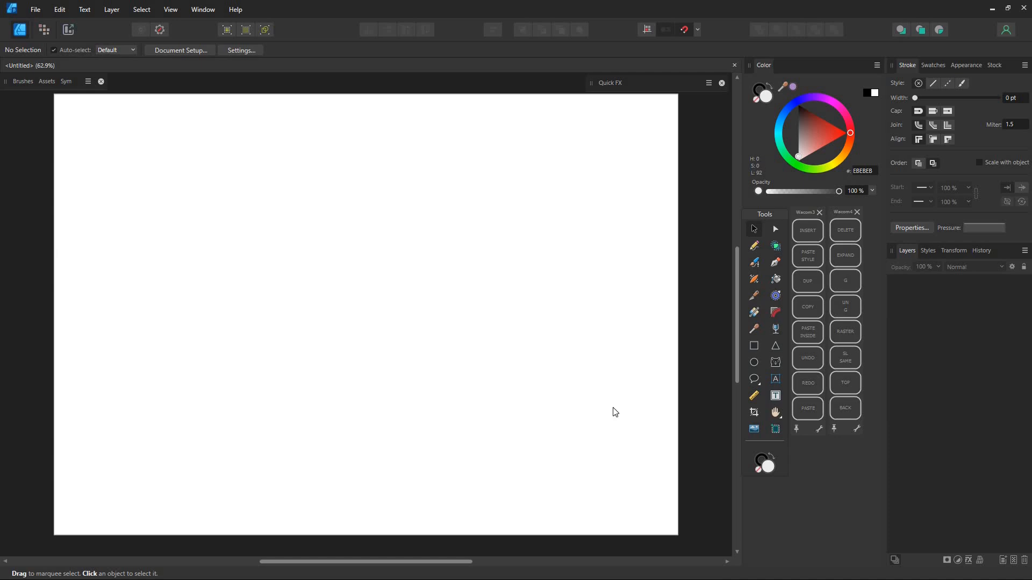
mouse_move(394, 310)
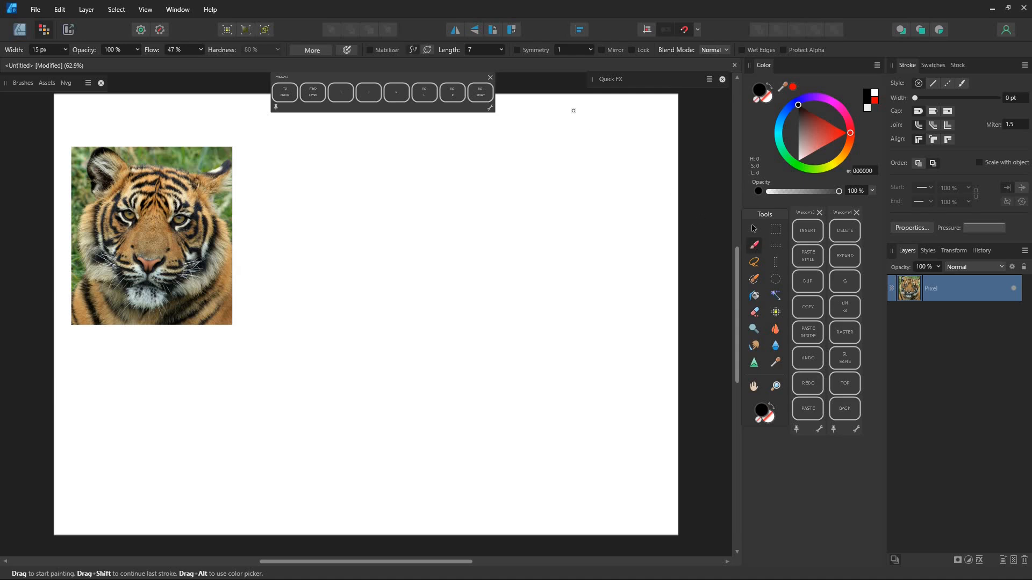
mouse_move(590, 46)
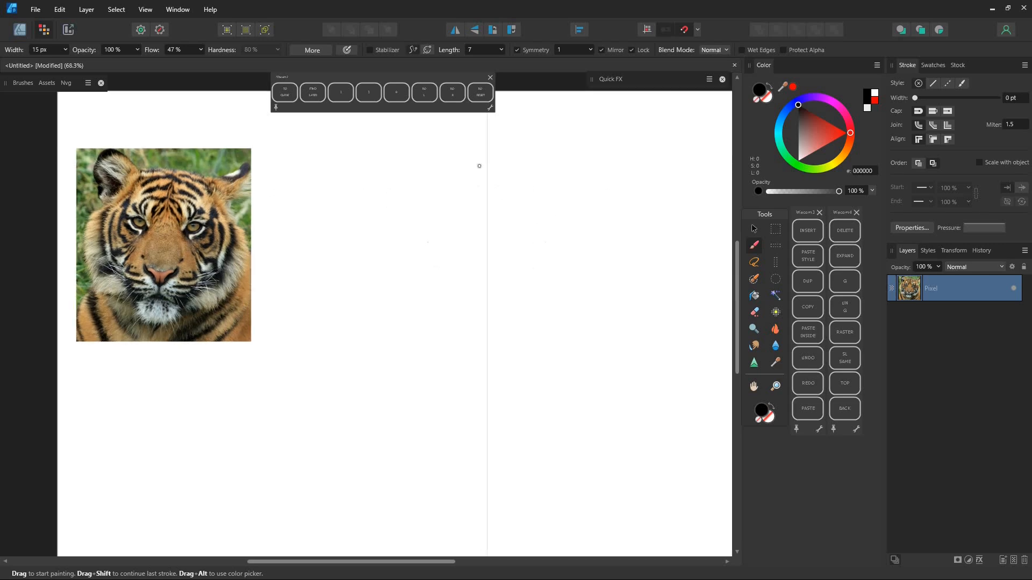
Place the tiger reference photo and rough out a symmetrical pencil sketch of the face beside it.
click(806, 280)
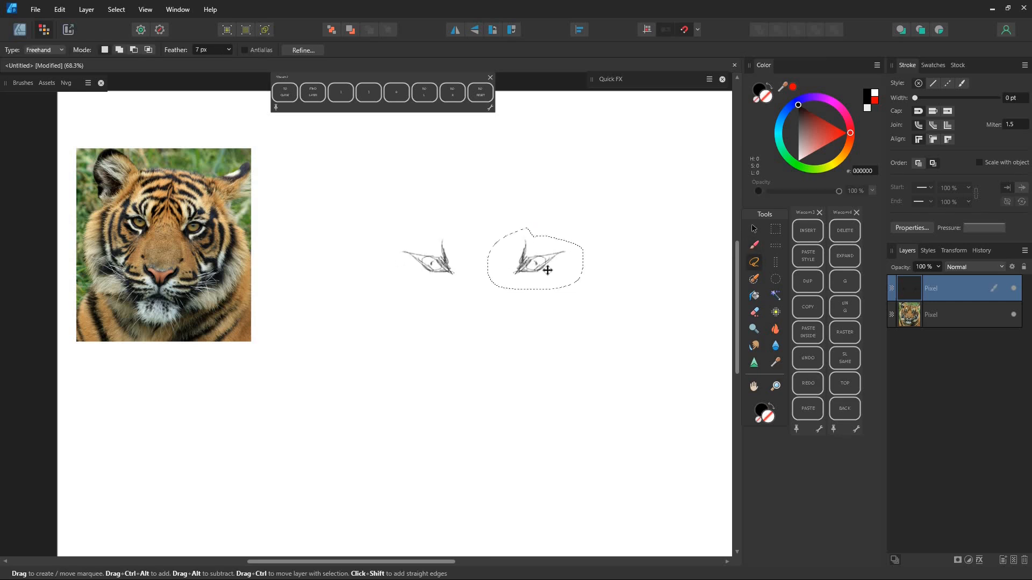
click(754, 245)
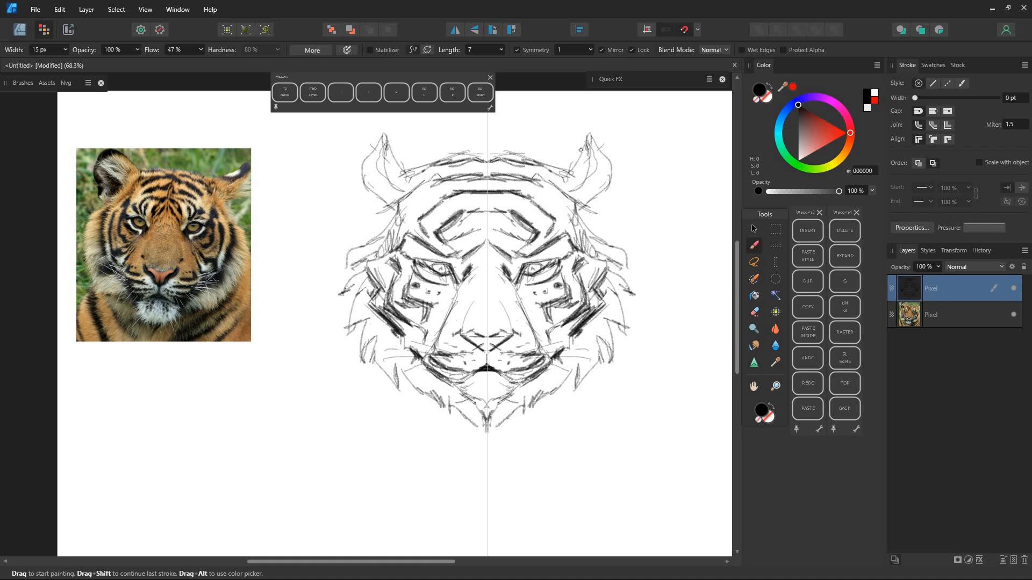
Draw several 12 pt black practice curves, waves and zigzags with the Pen tool in a second document.
click(754, 229)
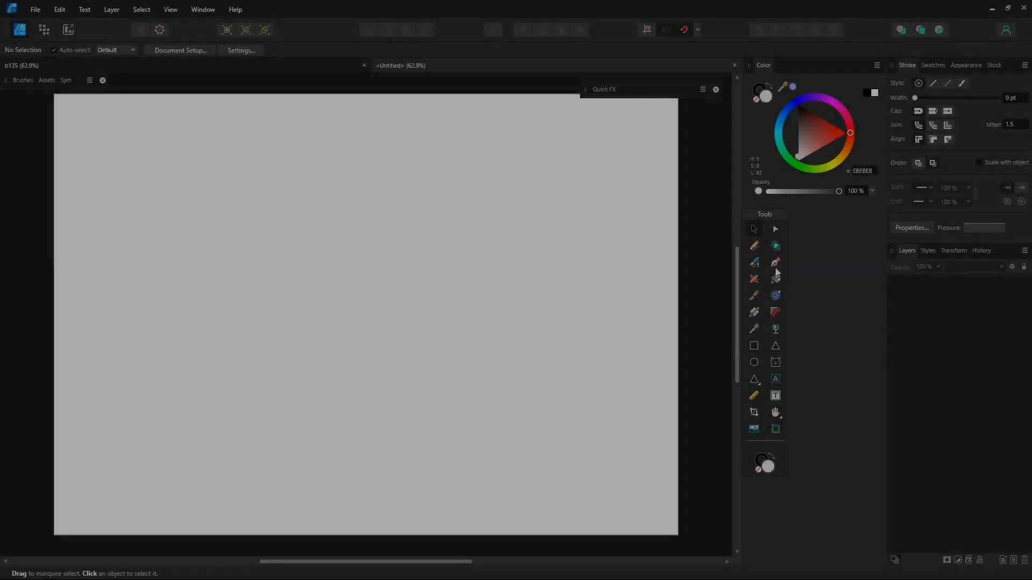
click(754, 262)
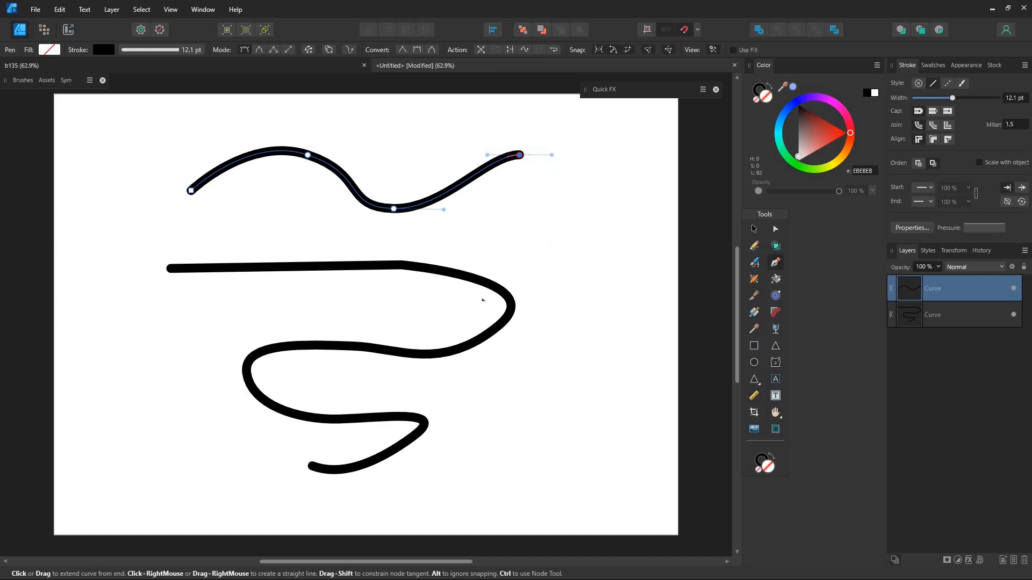
click(942, 314)
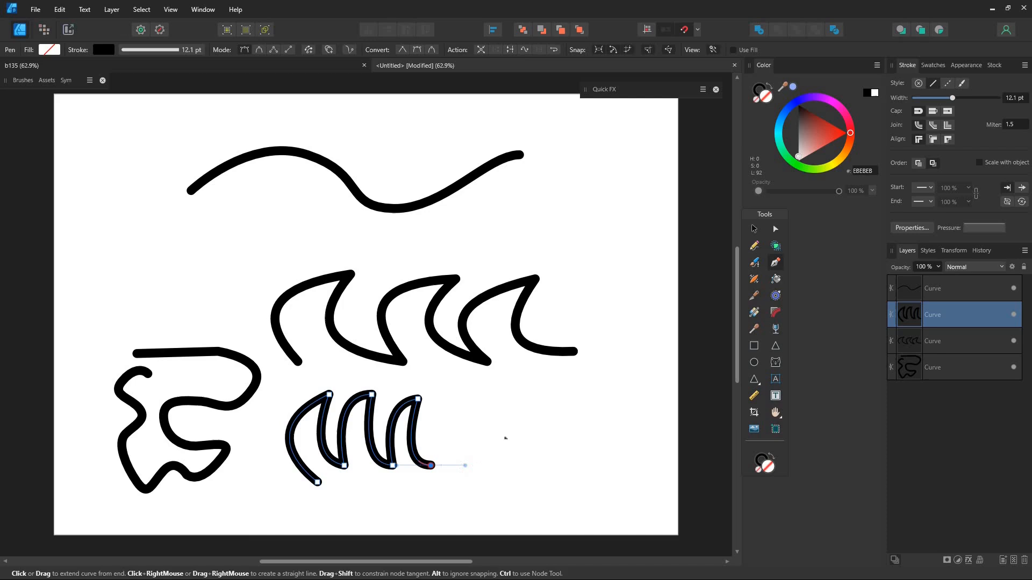
Tint the sketch blue with a rectangle layer beneath it and fade the sketch layer to about 42% opacity.
click(752, 228)
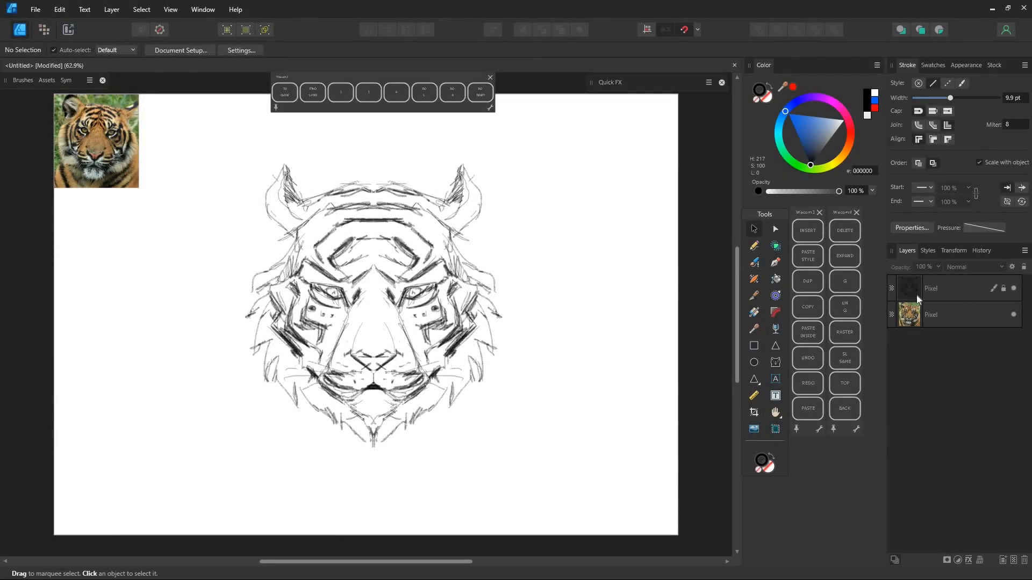
click(931, 288)
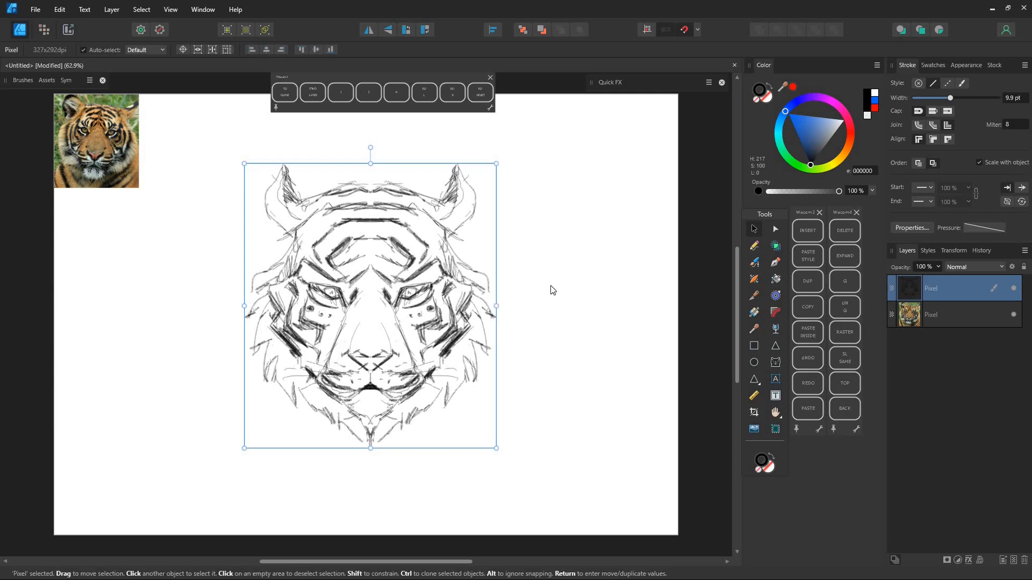
click(753, 345)
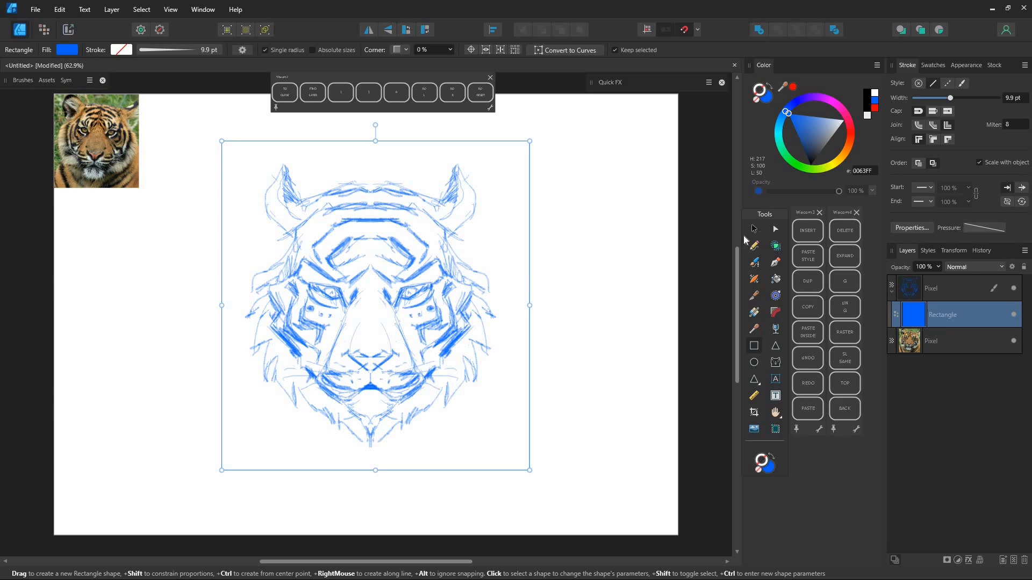
click(753, 229)
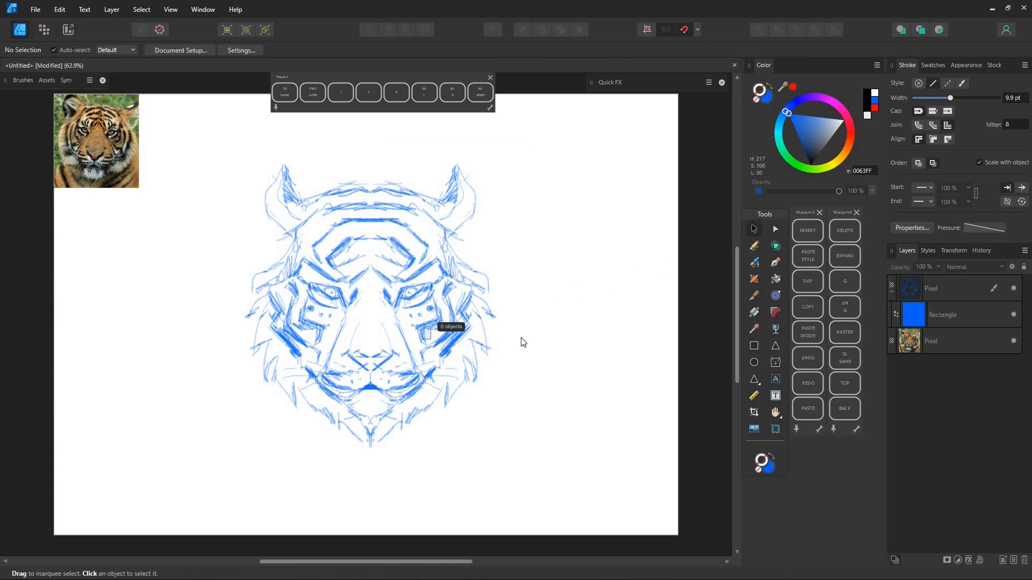
click(942, 288)
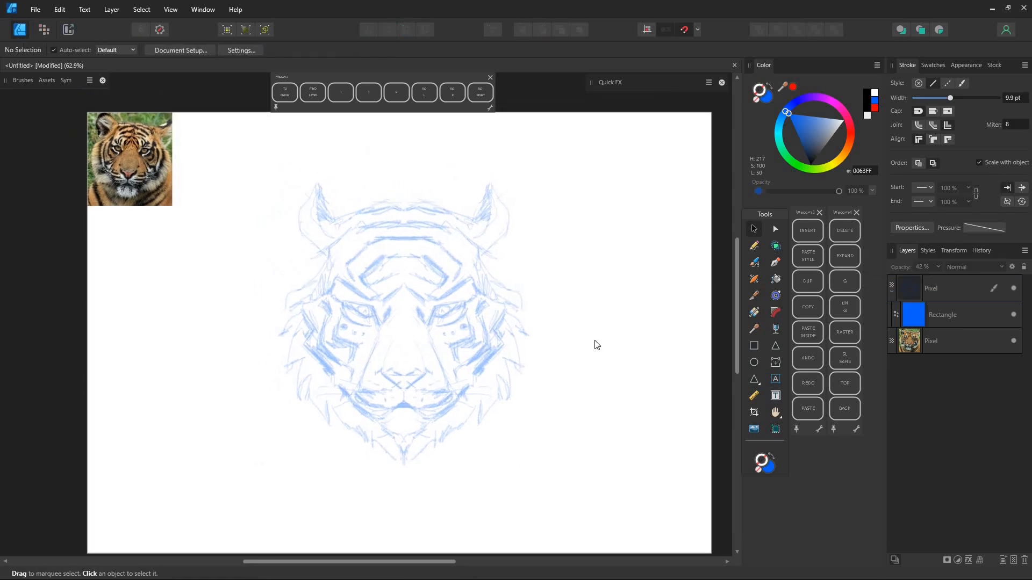
Draw a rectangle over the left half of the face and show the Symbols panel.
click(754, 345)
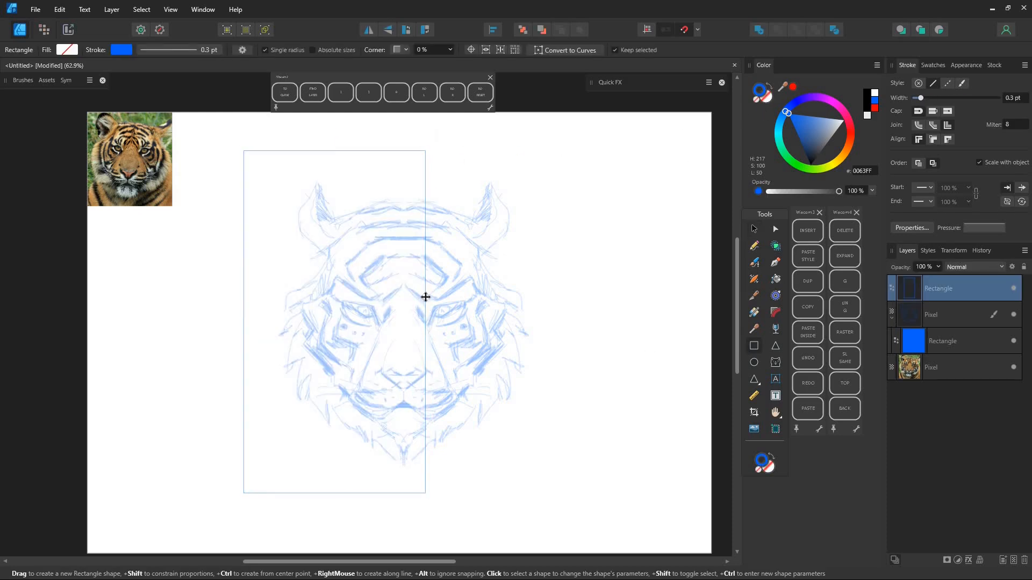
click(401, 296)
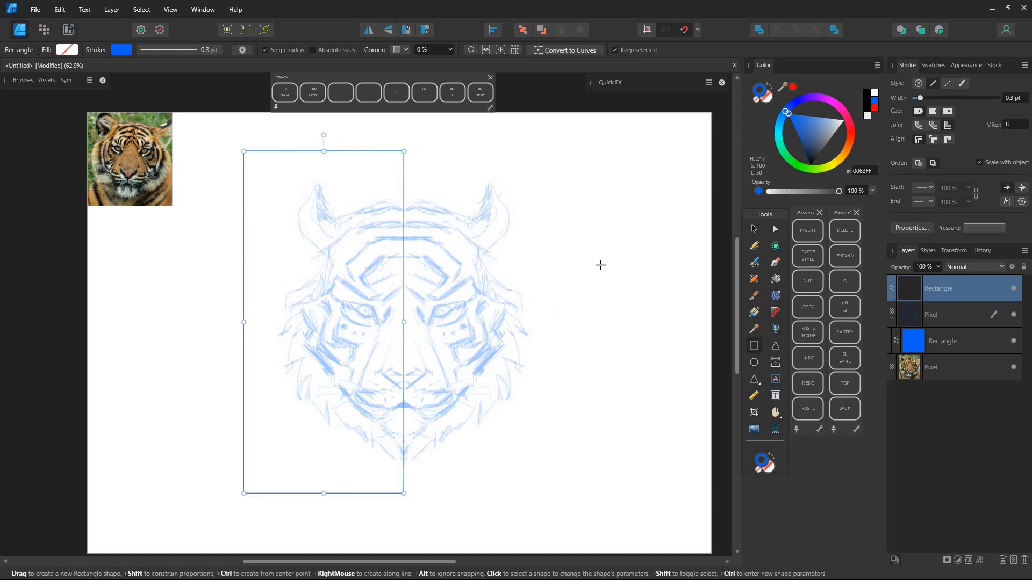
mouse_move(648, 239)
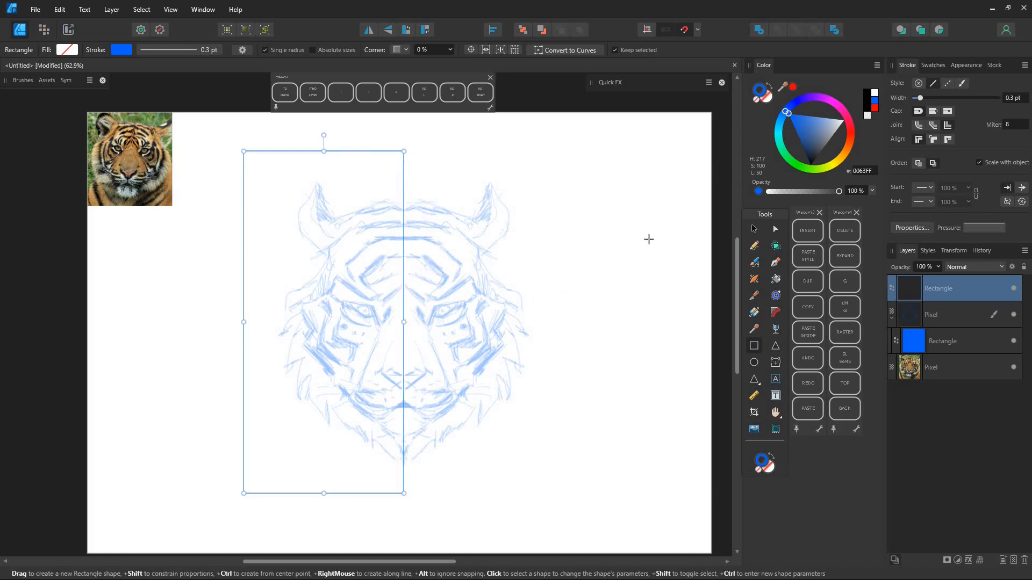
click(67, 80)
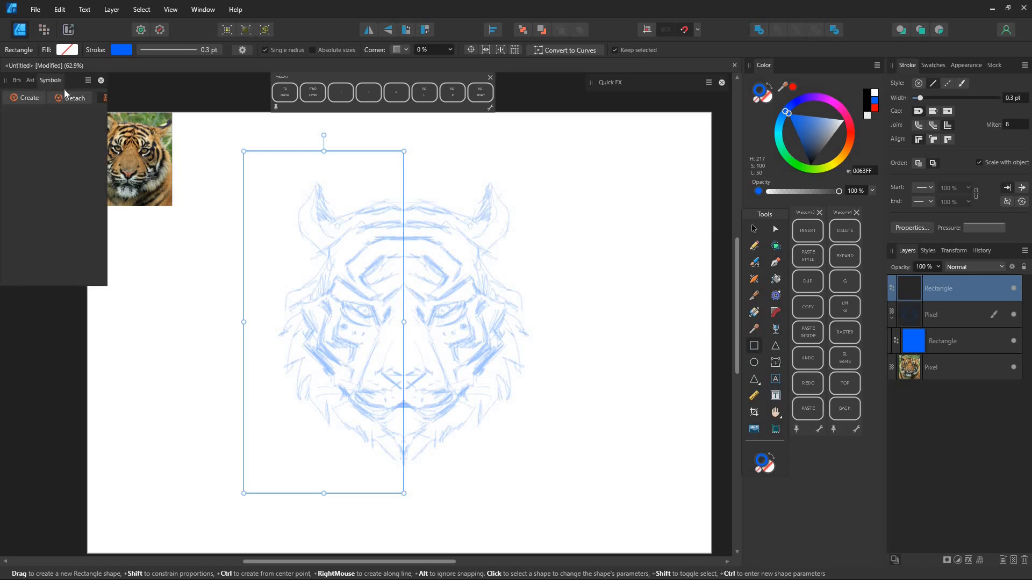
click(203, 10)
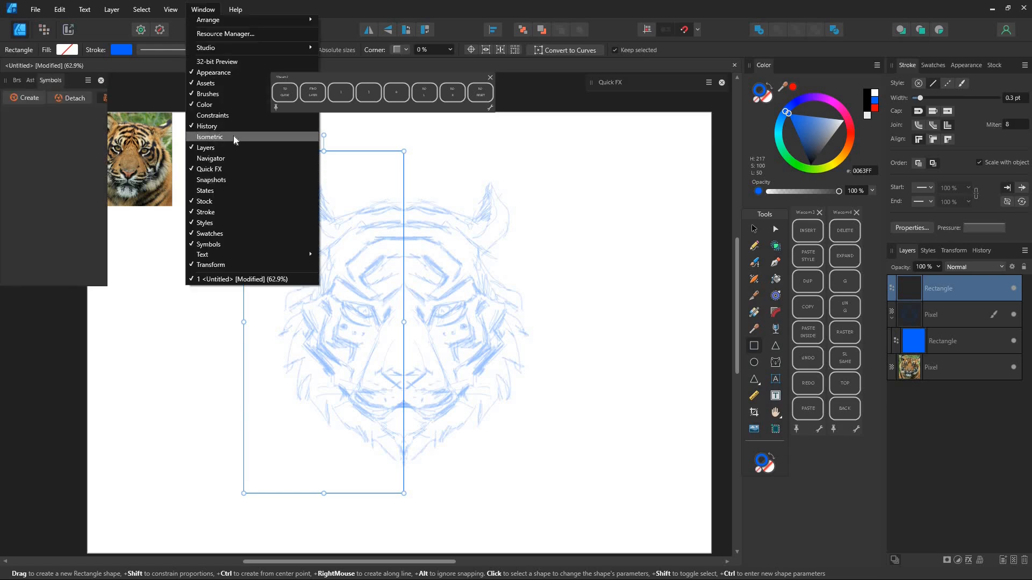
mouse_move(207, 244)
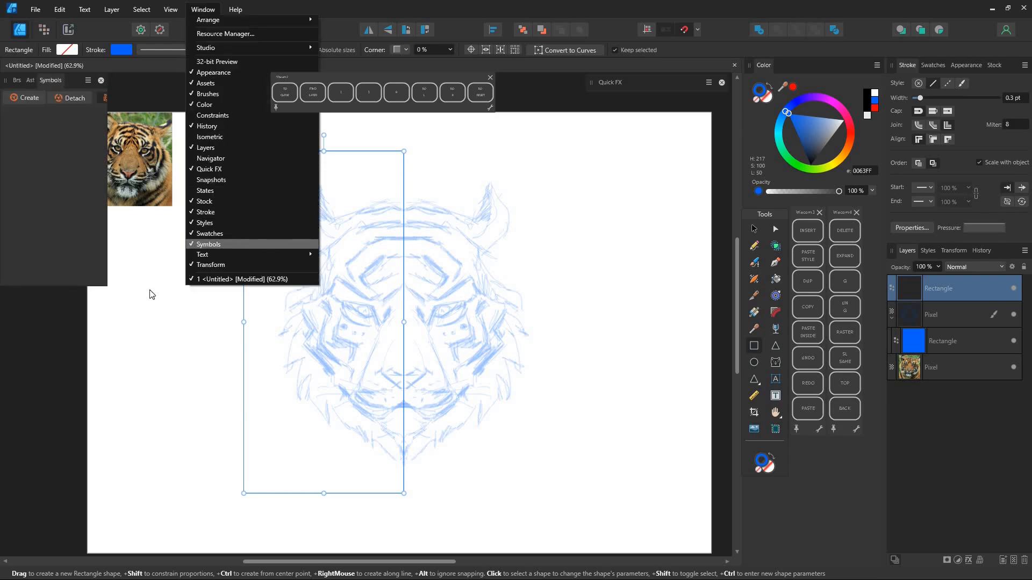
Make the half-face rectangle a symbol and drop a second instance over the right half.
click(53, 143)
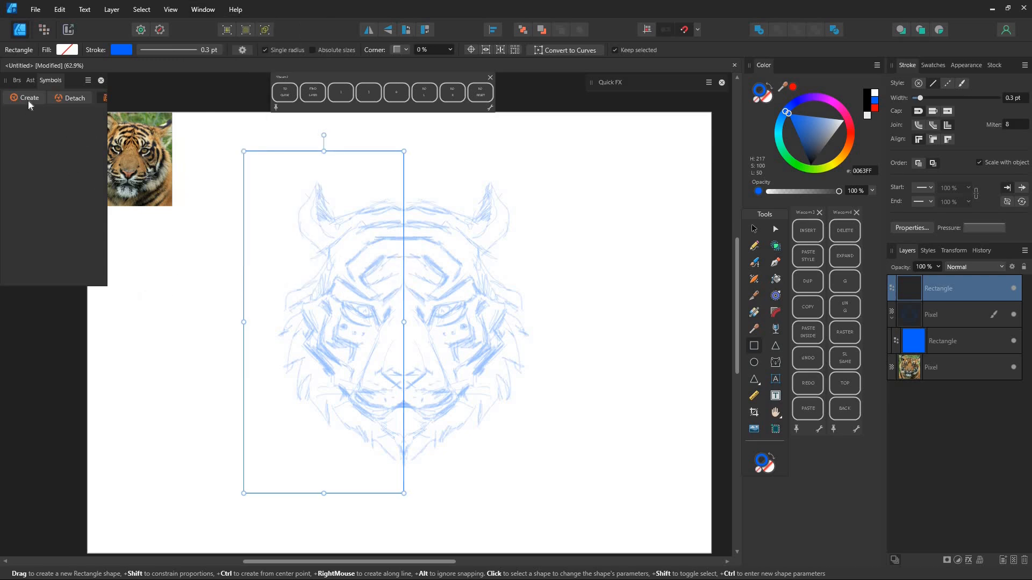
click(121, 50)
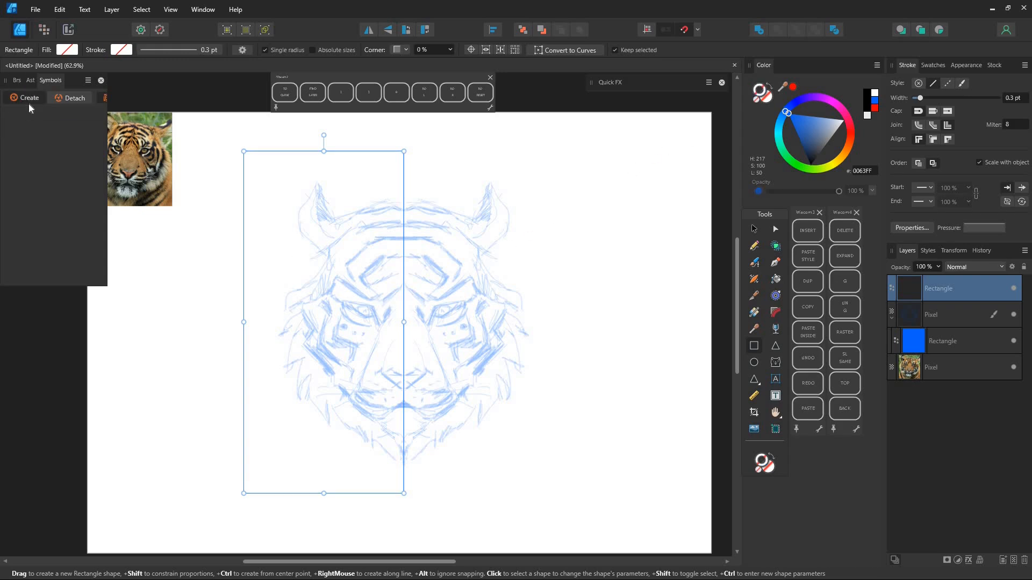
click(28, 98)
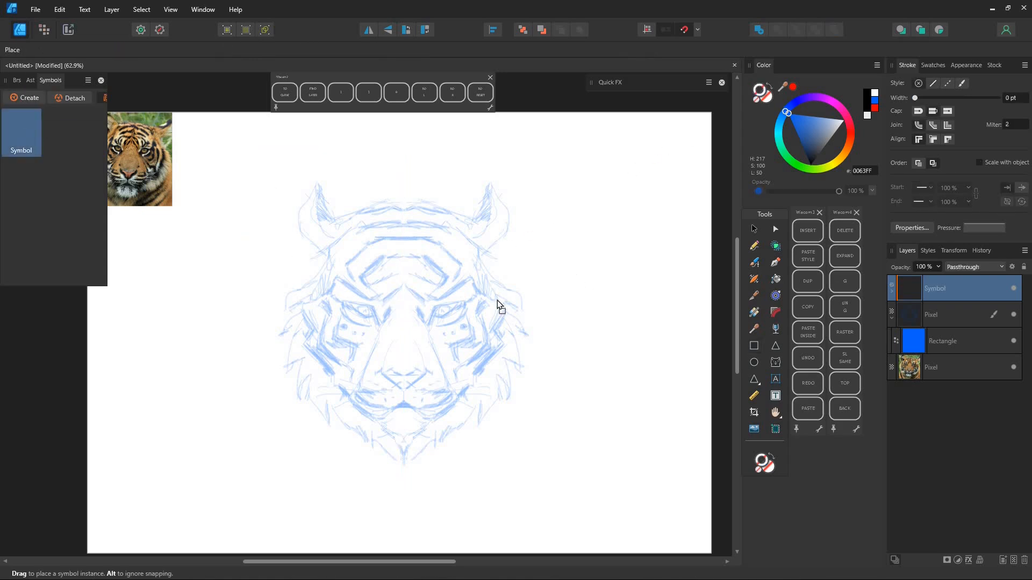
click(478, 325)
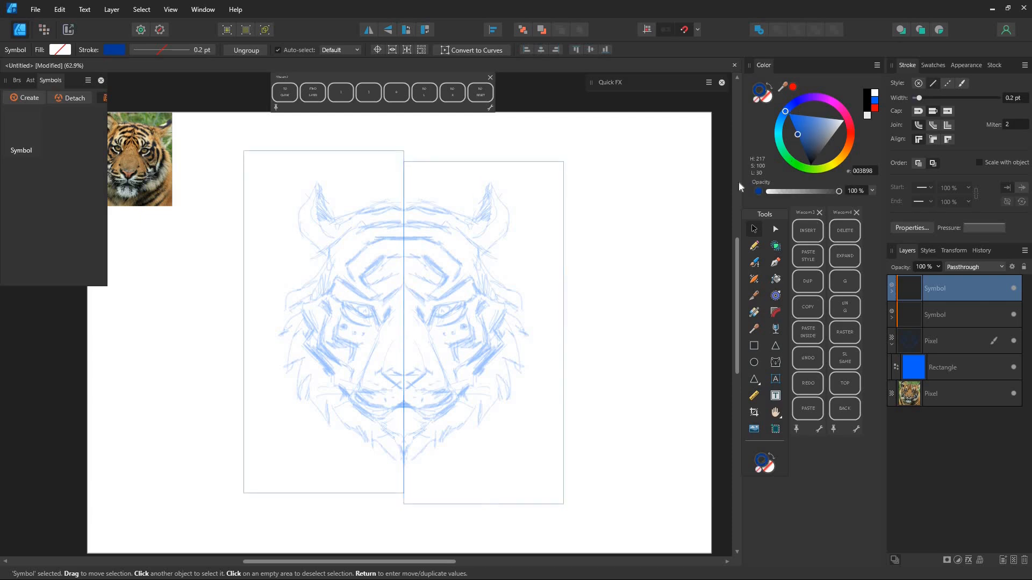
Ink the remaining stripes, whiskers and mane lines on one symbol half so they mirror across the centre.
click(453, 256)
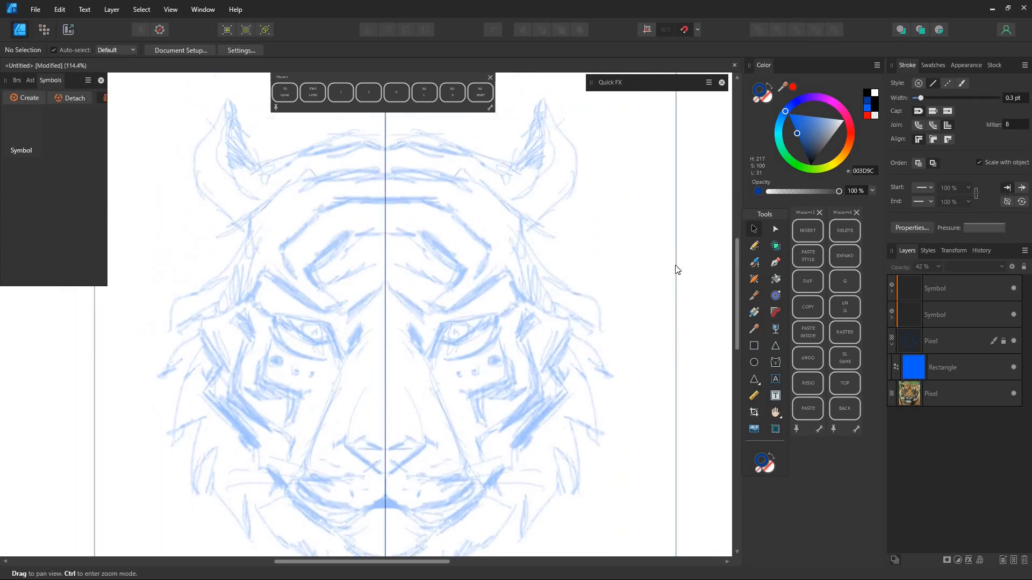
click(934, 288)
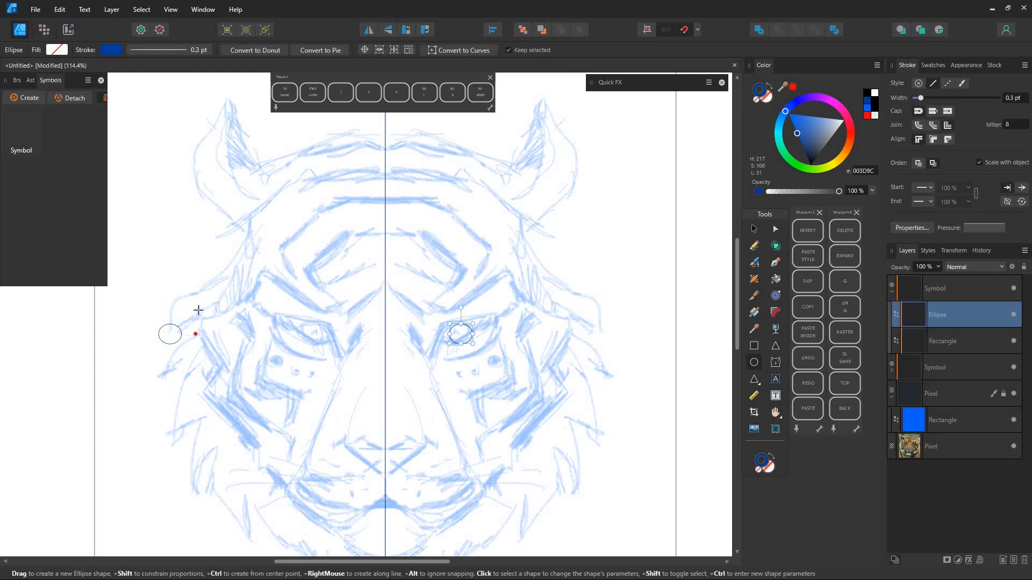
click(943, 367)
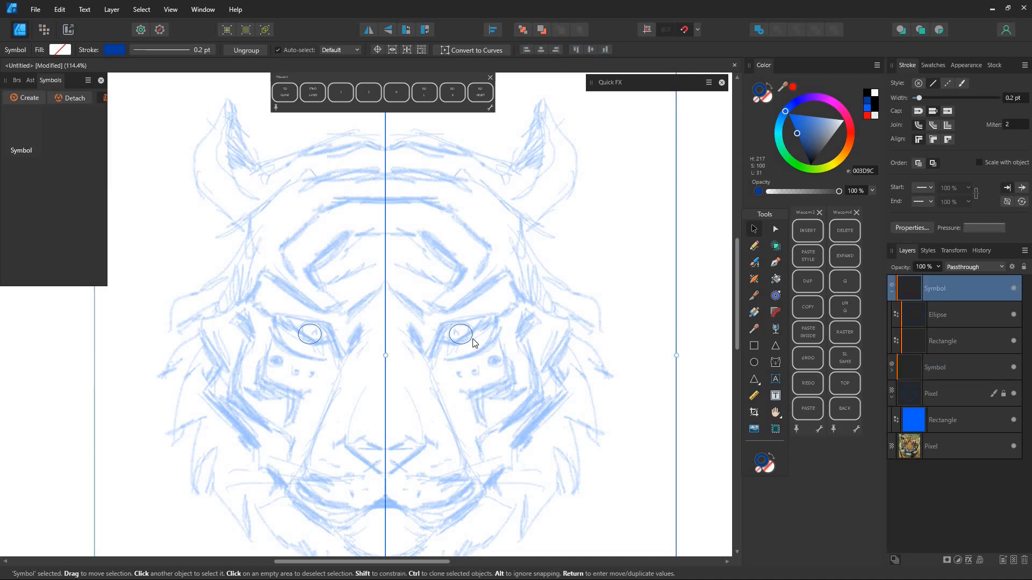
click(461, 334)
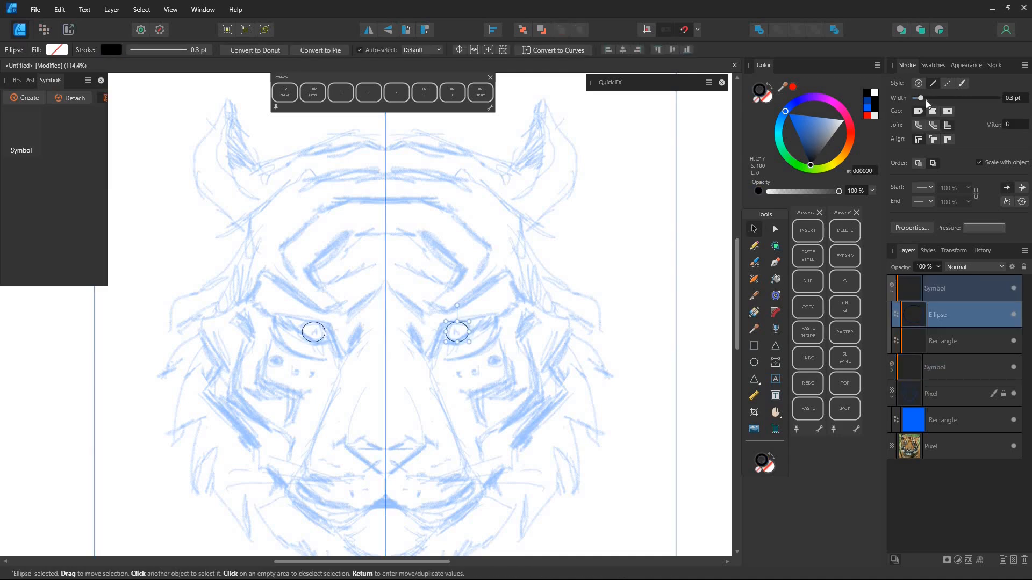
scroll(up, 3)
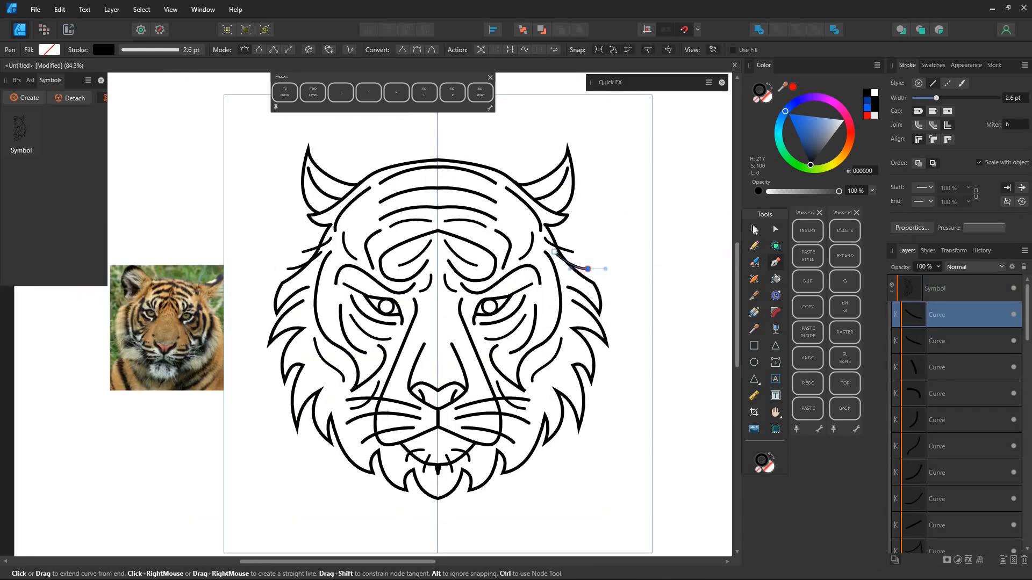
Deselect the finished mirrored line work by clicking empty canvas.
click(775, 229)
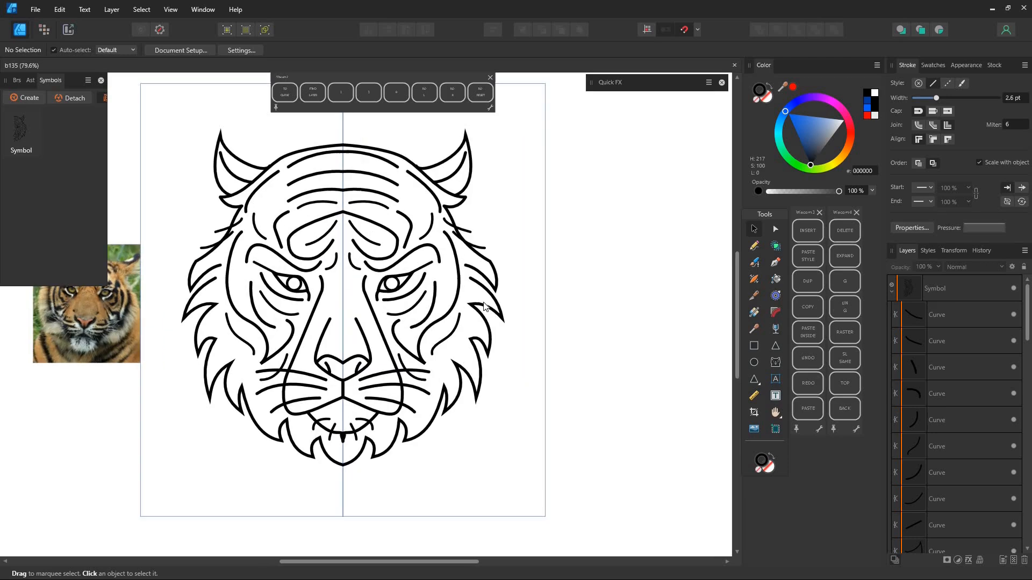
click(536, 297)
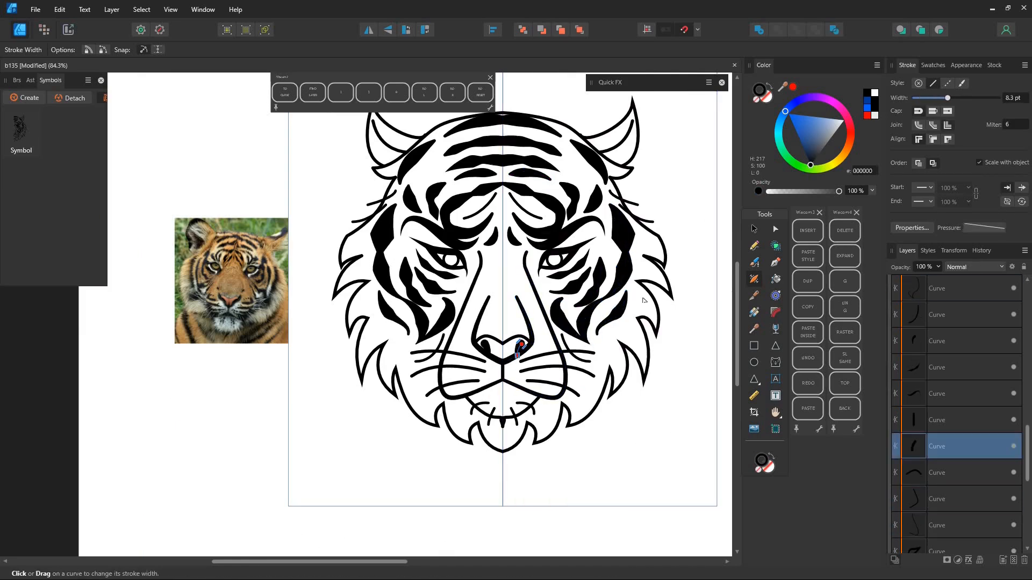
Thicken and taper the nose line and cheek stripe strokes with the Stroke Width tool.
click(955, 288)
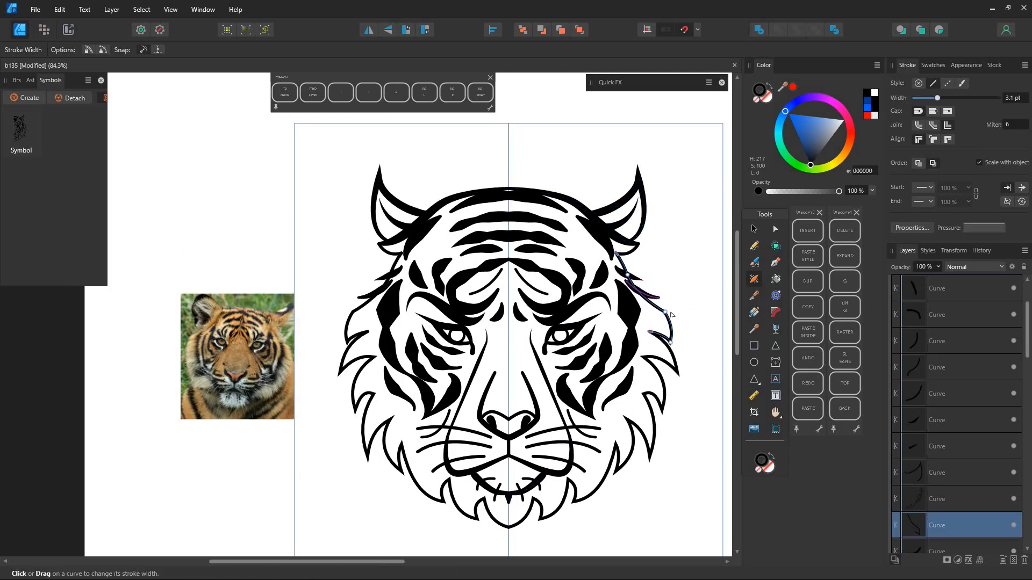
click(753, 262)
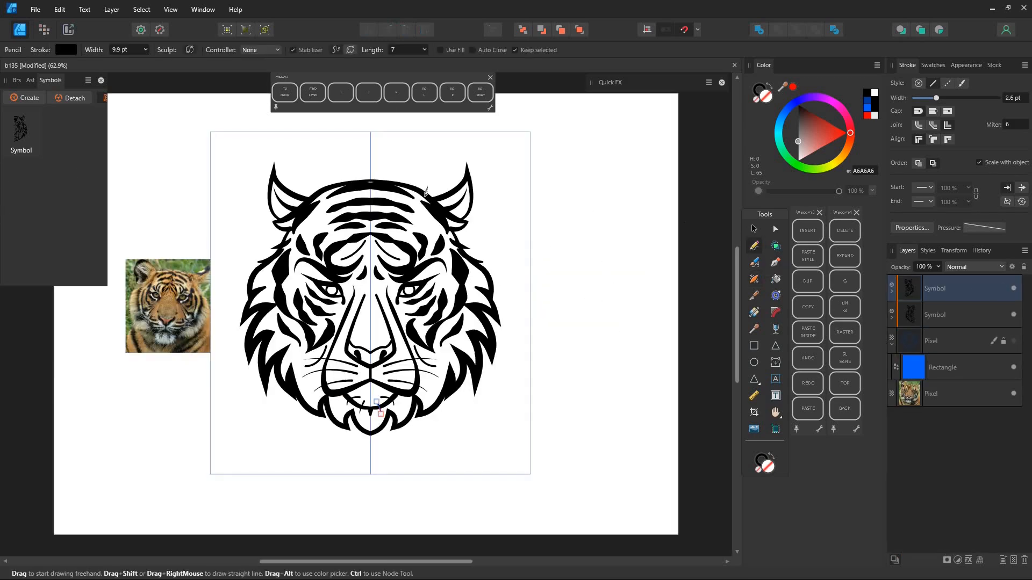
Draw the forehead fill shape behind the strokes and colour it orange.
click(828, 148)
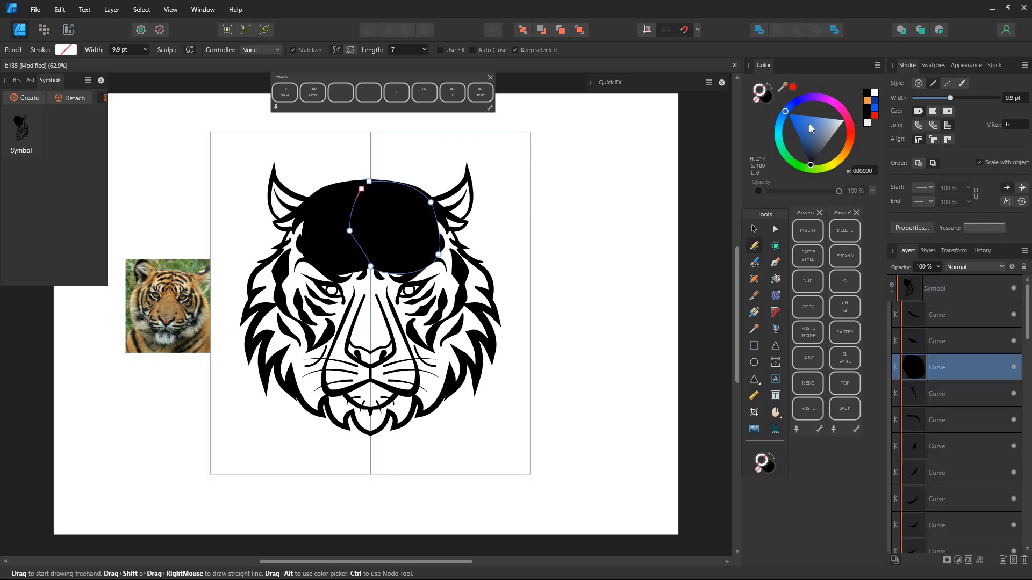
click(839, 155)
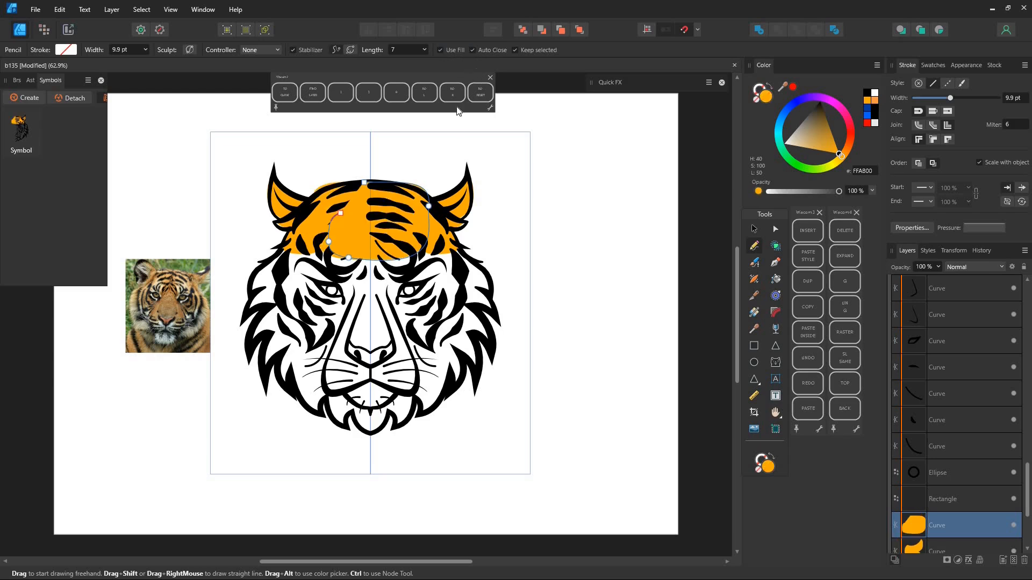
scroll(down, 3)
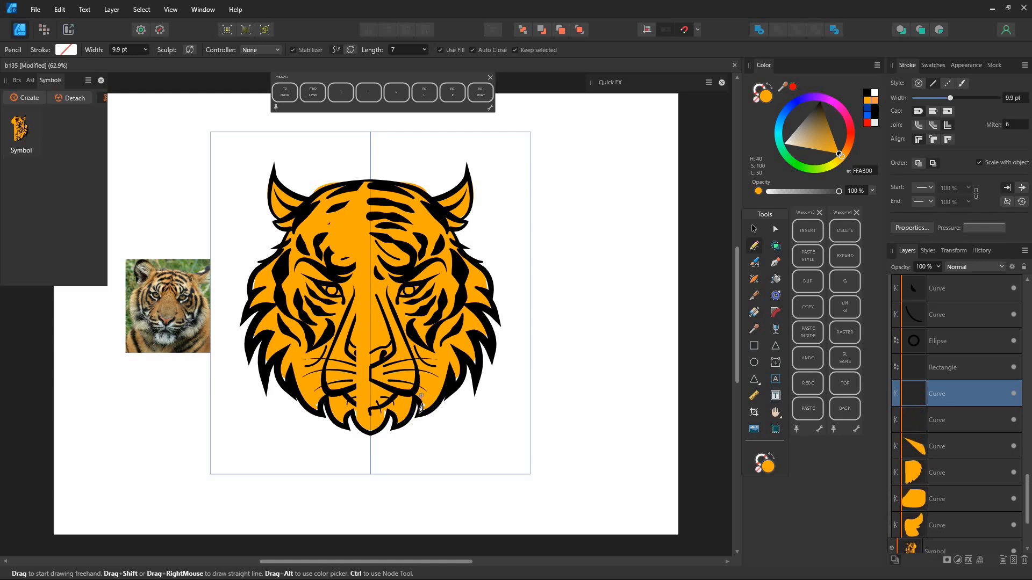
scroll(down, 3)
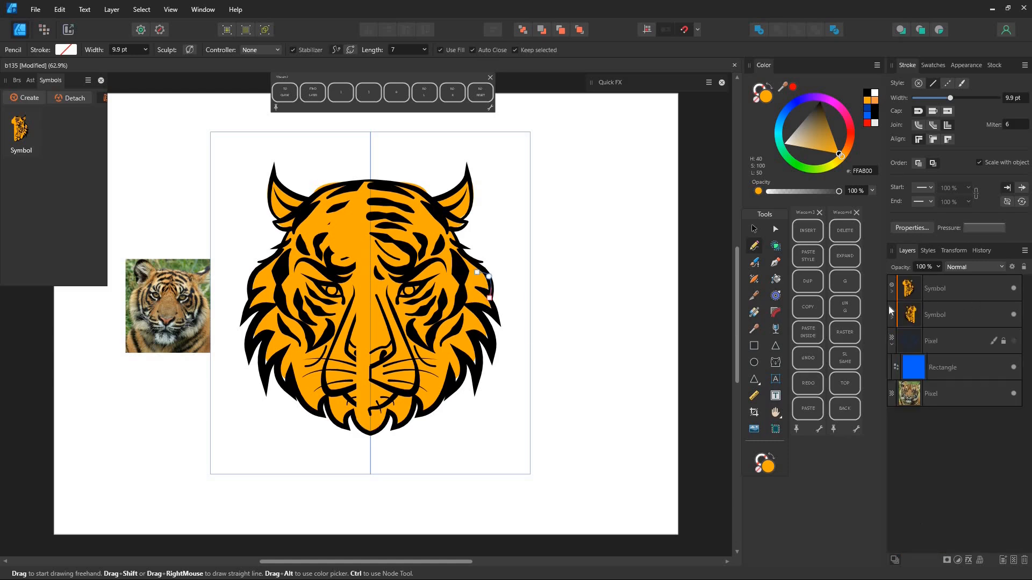
Expand the symbol layer, pick an orange fill piece and add ellipse shapes for the eyes.
click(955, 315)
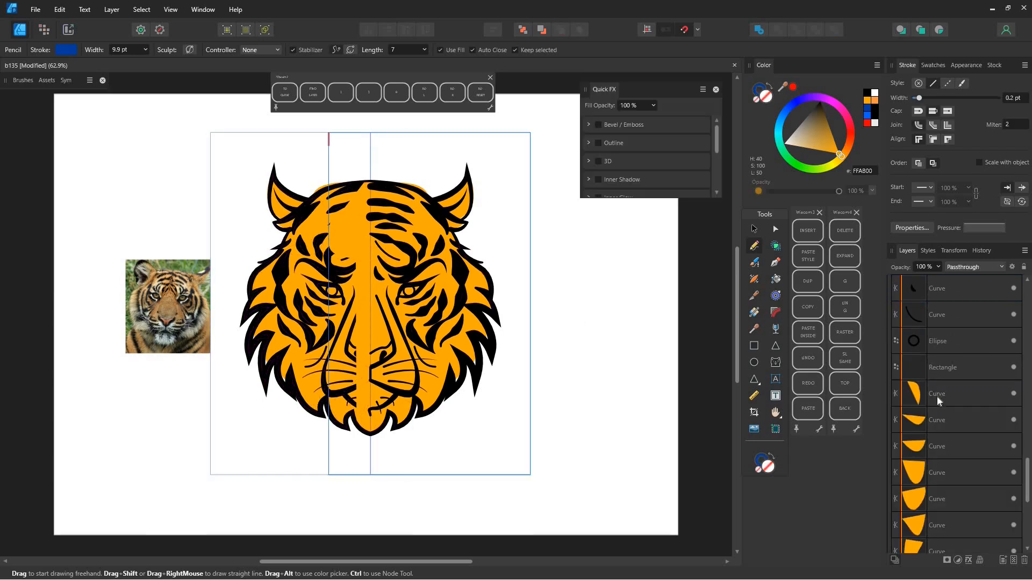
click(954, 394)
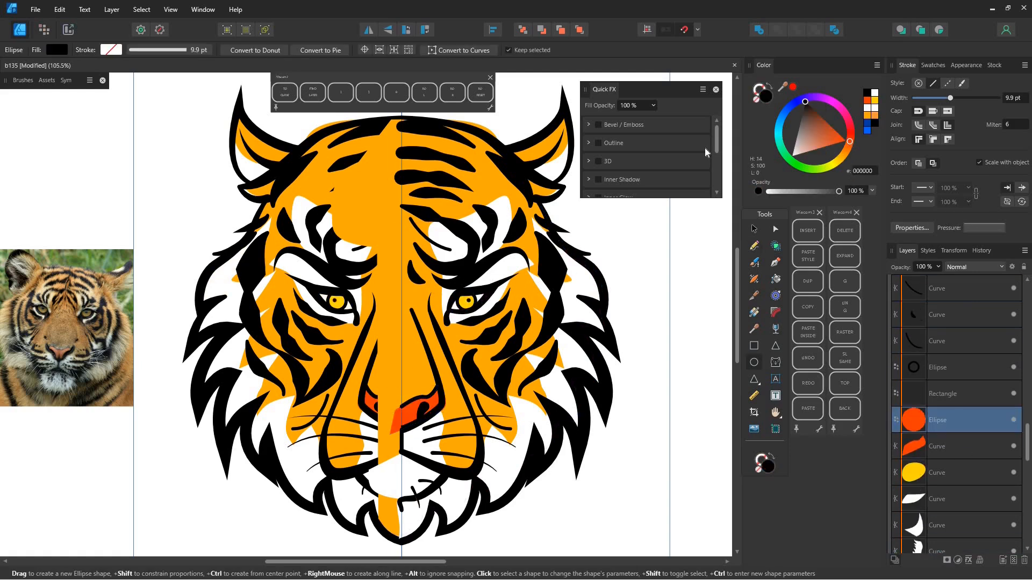
click(753, 245)
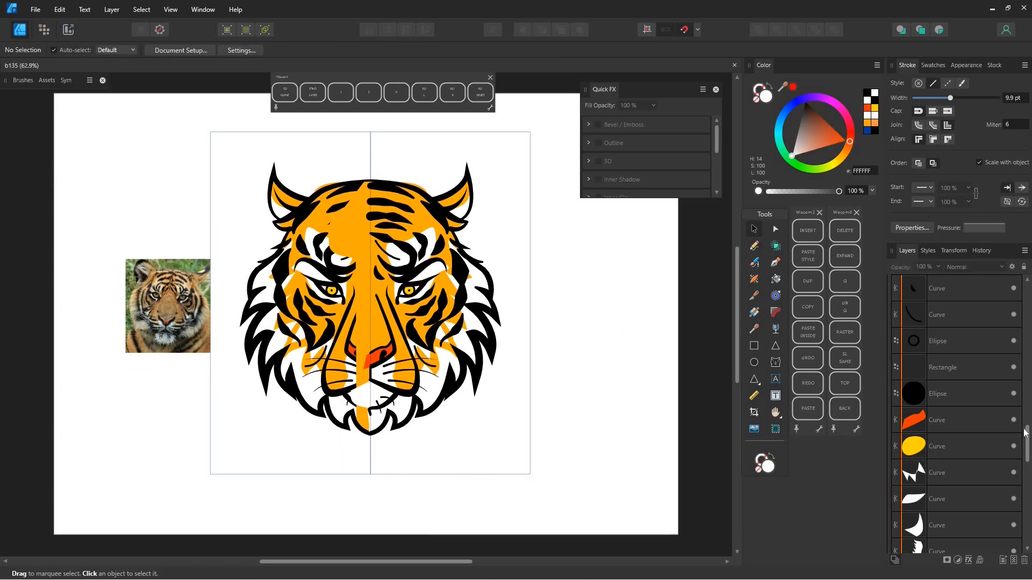
click(379, 356)
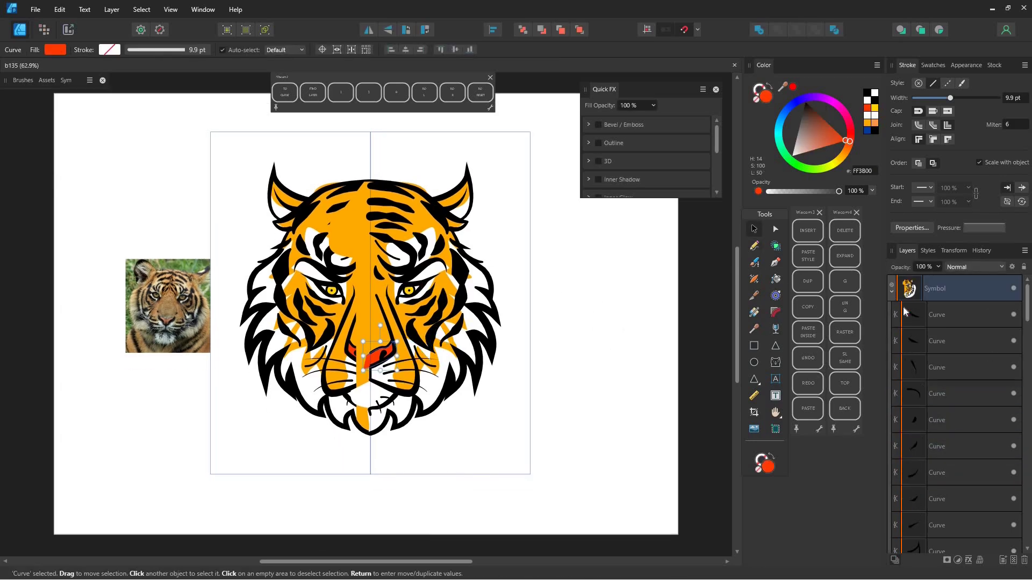
Select both mirrored Symbol halves, detach and group them as 'tiger'.
click(954, 288)
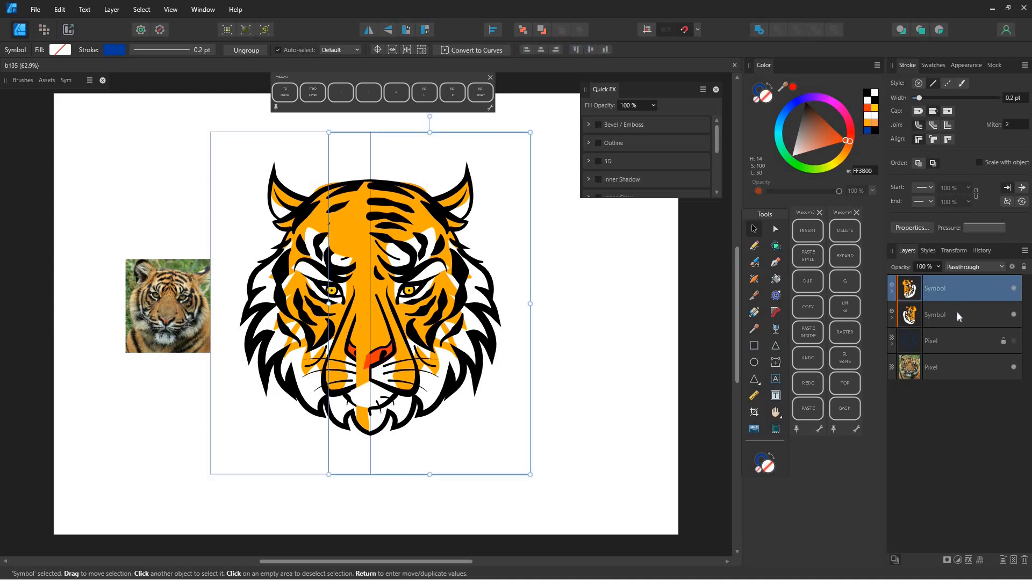
click(908, 315)
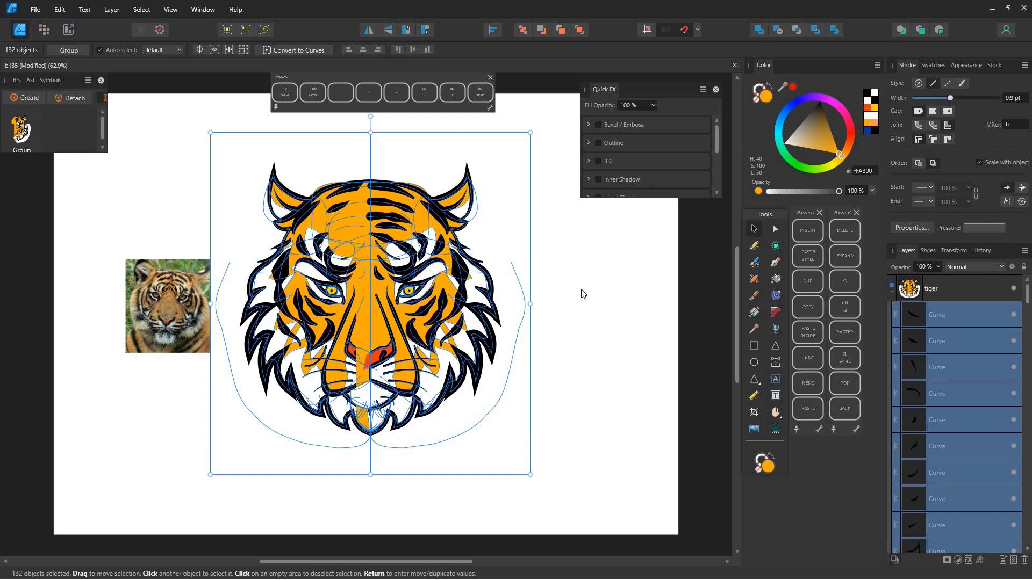
click(583, 294)
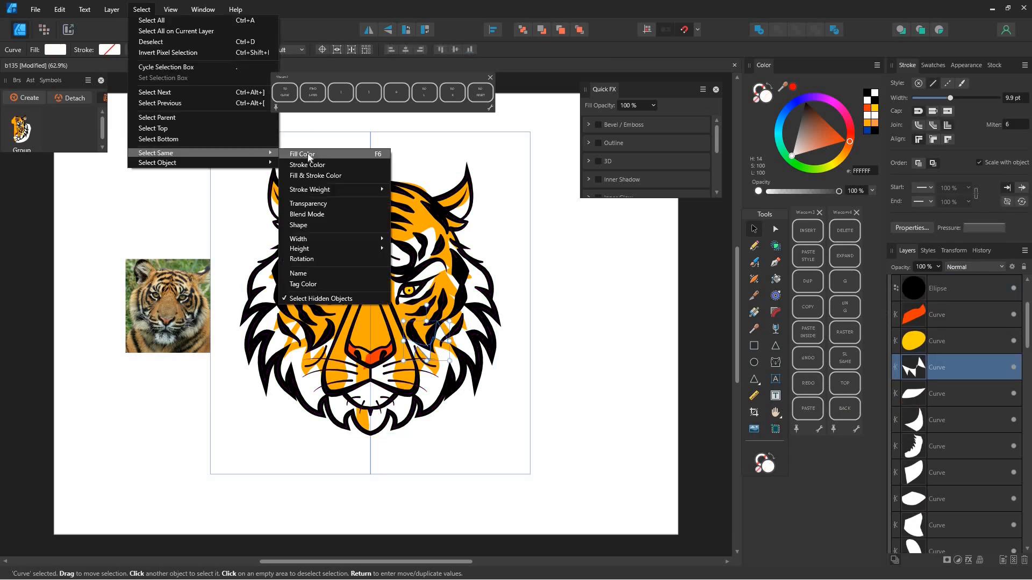
Select Same fill colour and Add to merge the white pieces, then the orange pieces, into single curves.
click(300, 154)
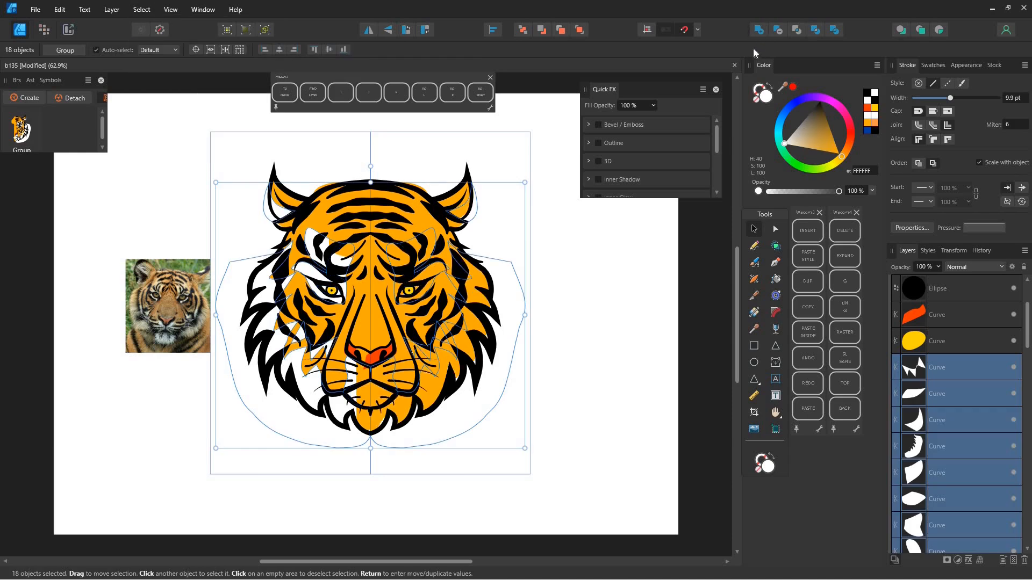
click(141, 9)
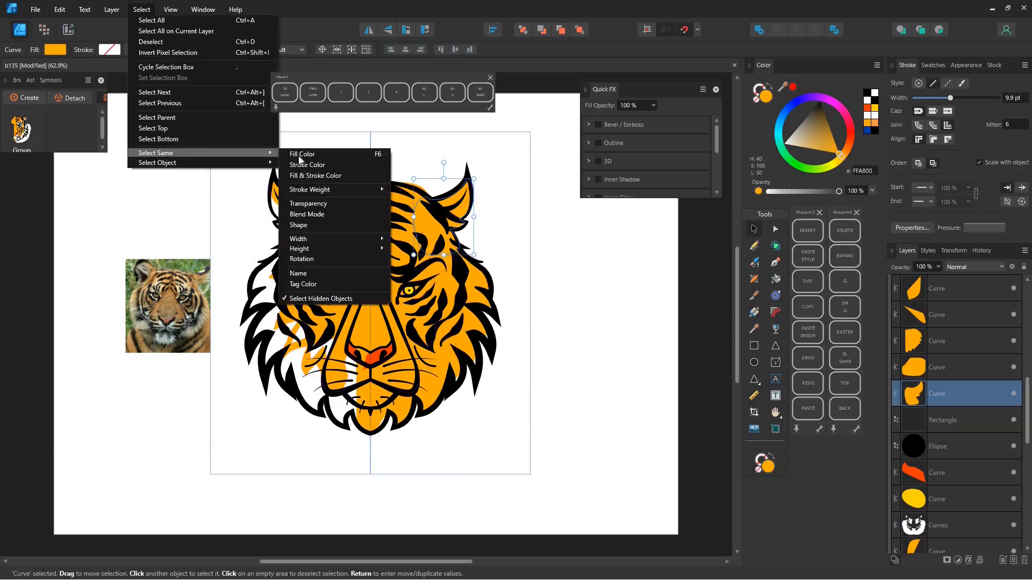
click(301, 154)
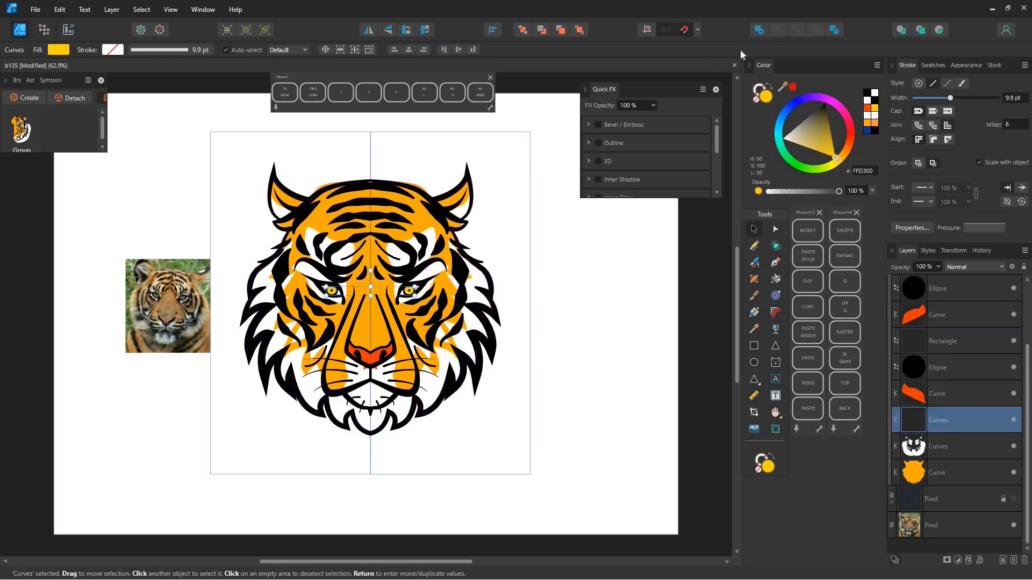
click(936, 393)
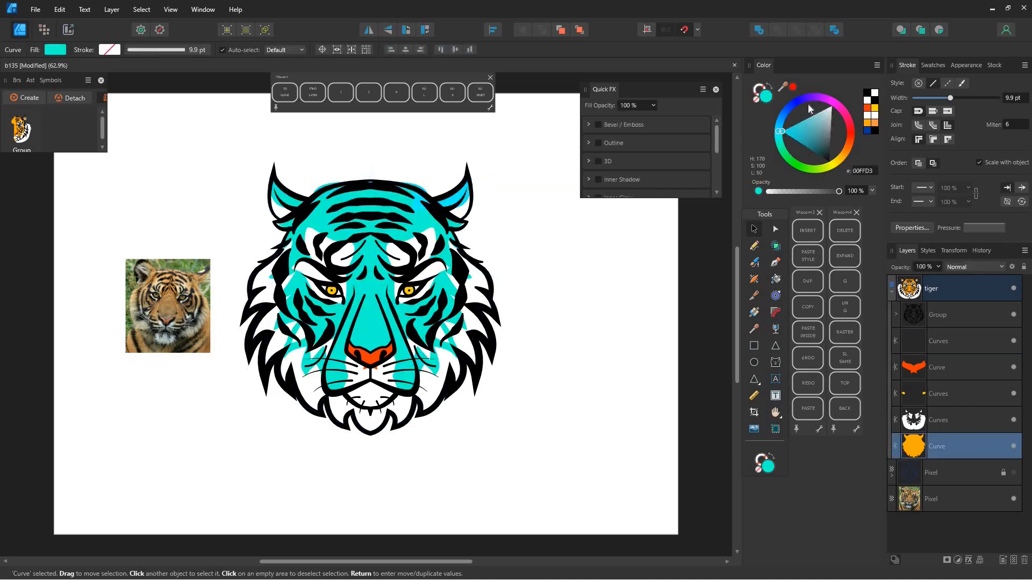
Try a purple face fill, recolour the line-work group brown and change the face fill colour.
click(822, 127)
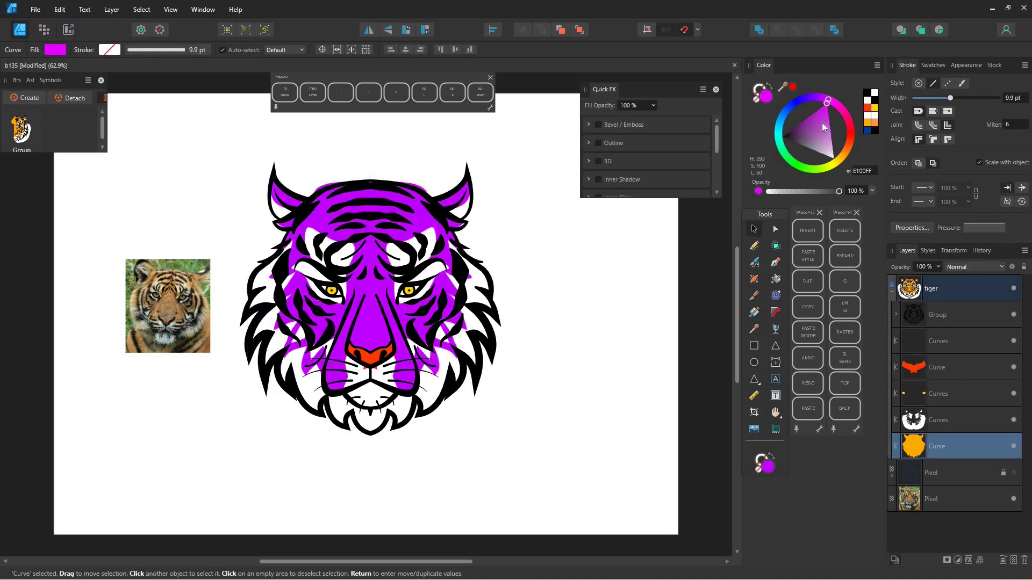
click(955, 315)
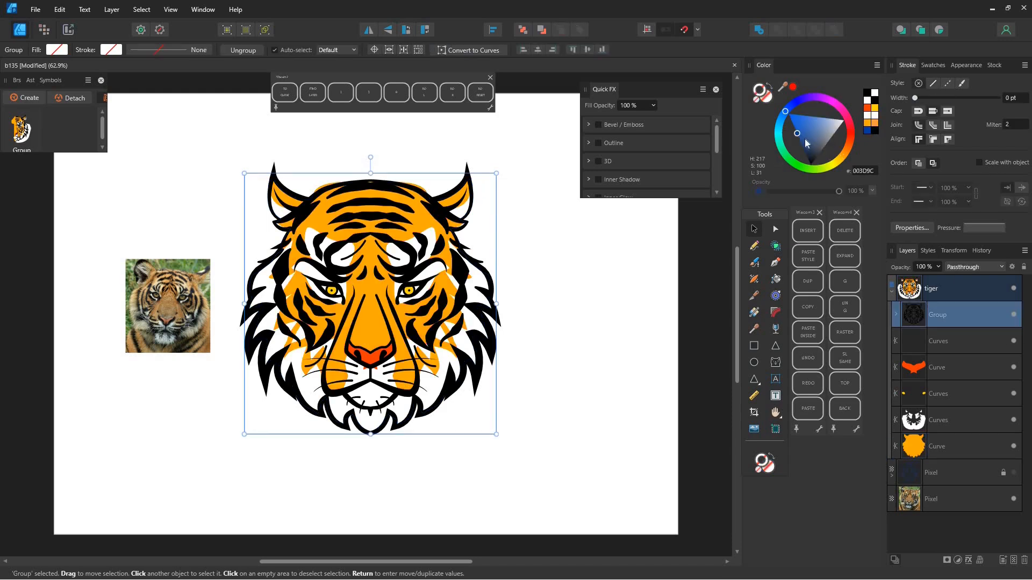
click(816, 125)
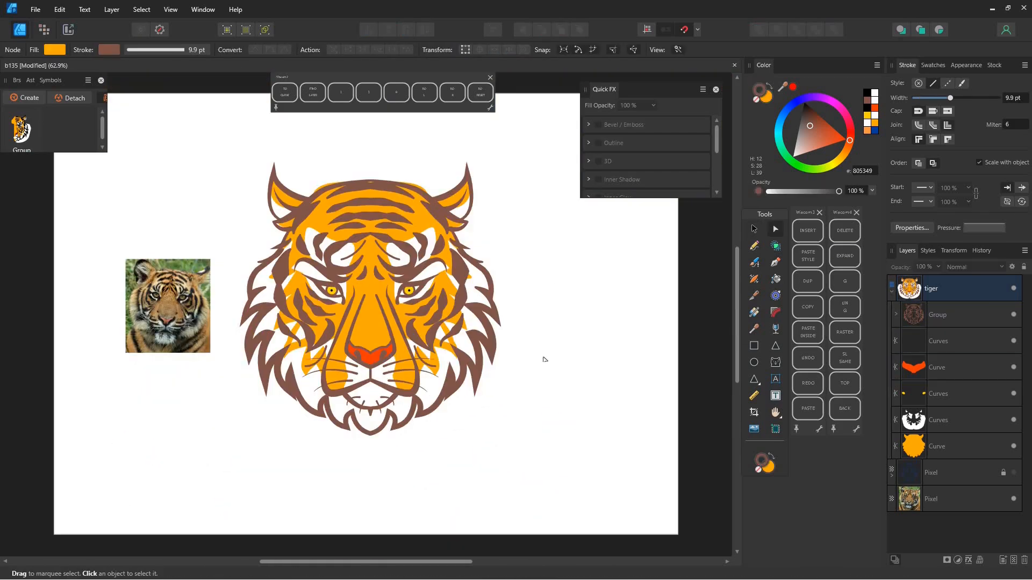
click(935, 446)
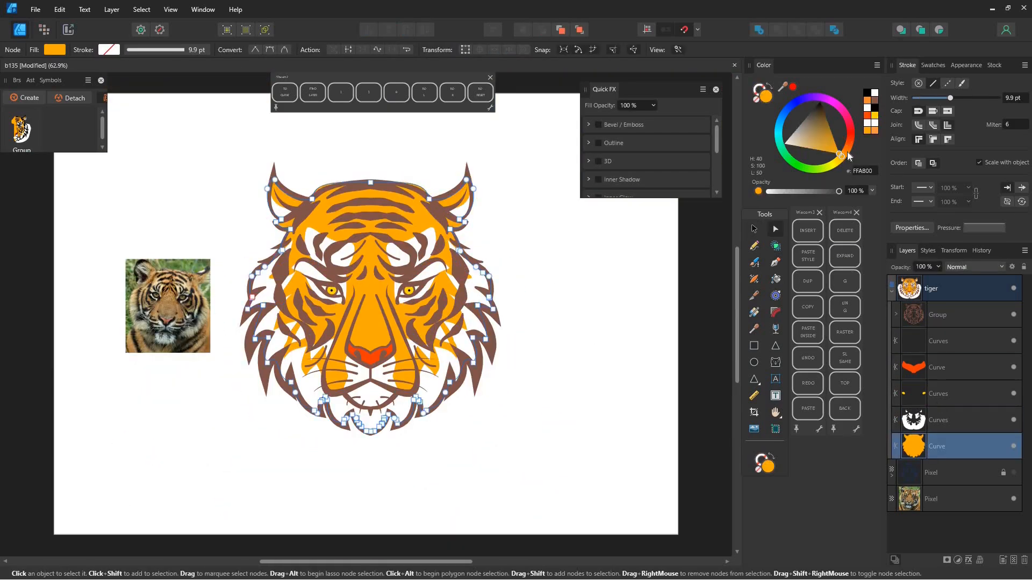
click(954, 421)
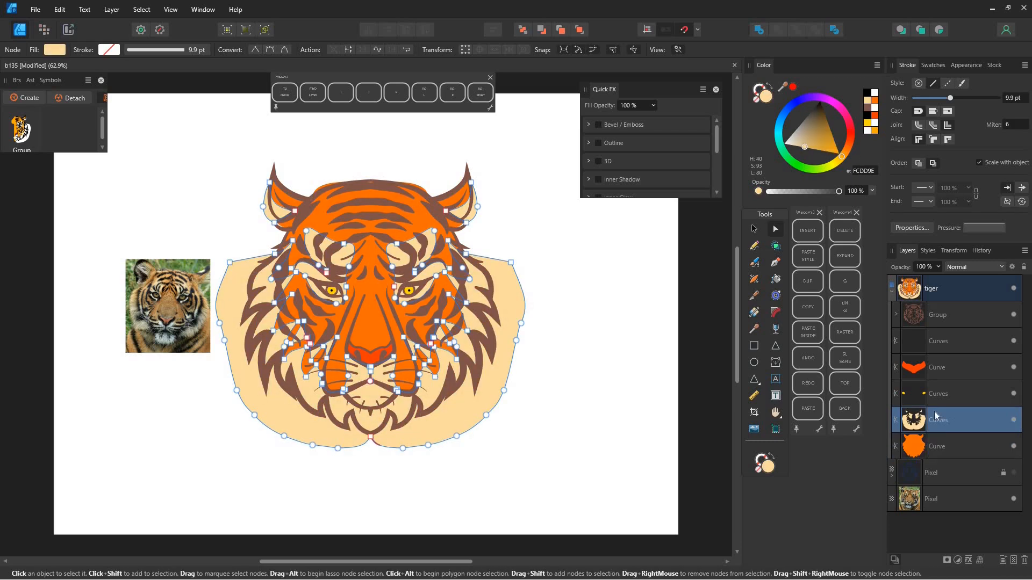
Recolour the face fill blue and the muzzle and cheeks cyan for the final blue palette.
click(775, 245)
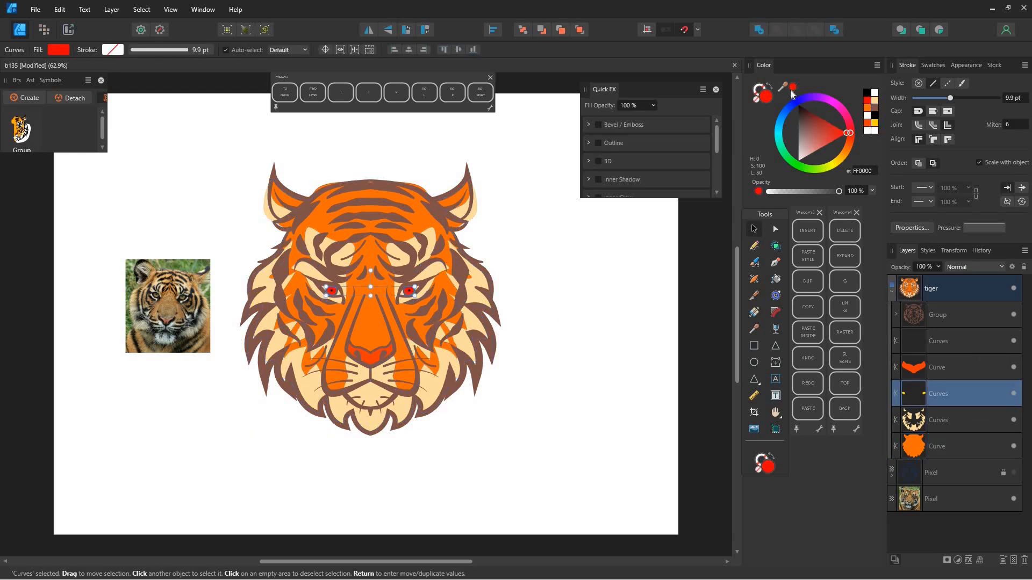
click(539, 316)
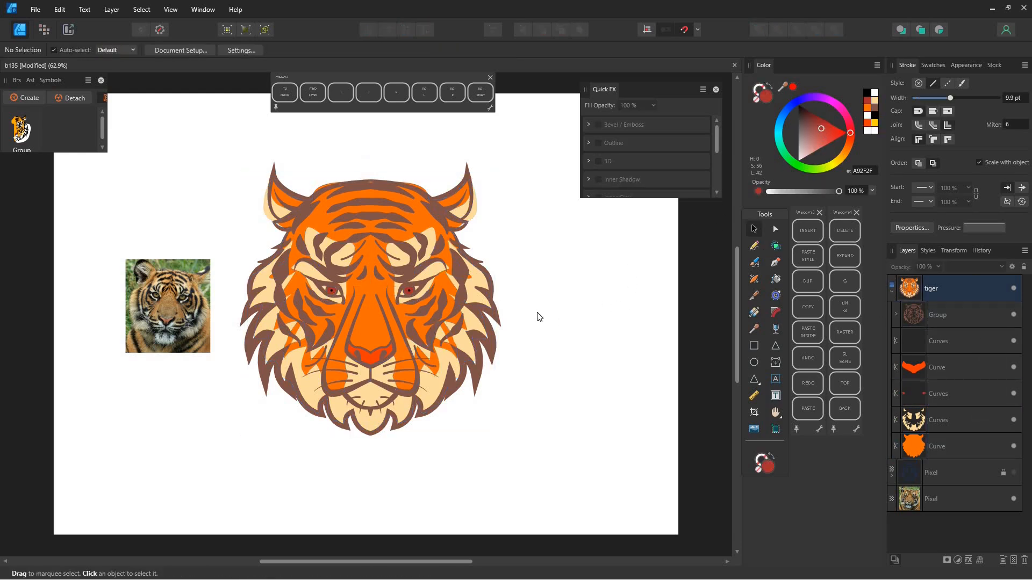
click(369, 296)
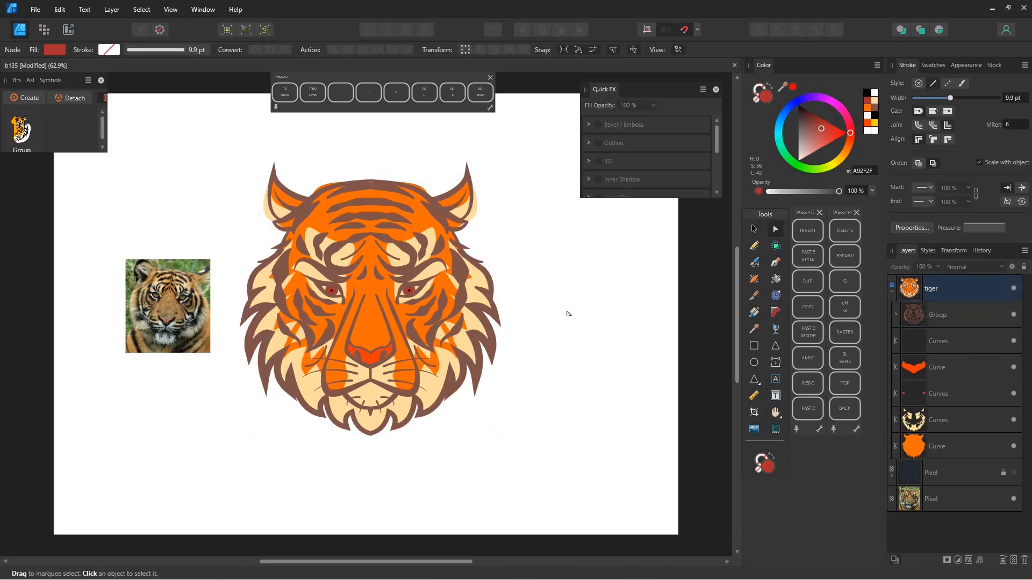
click(939, 420)
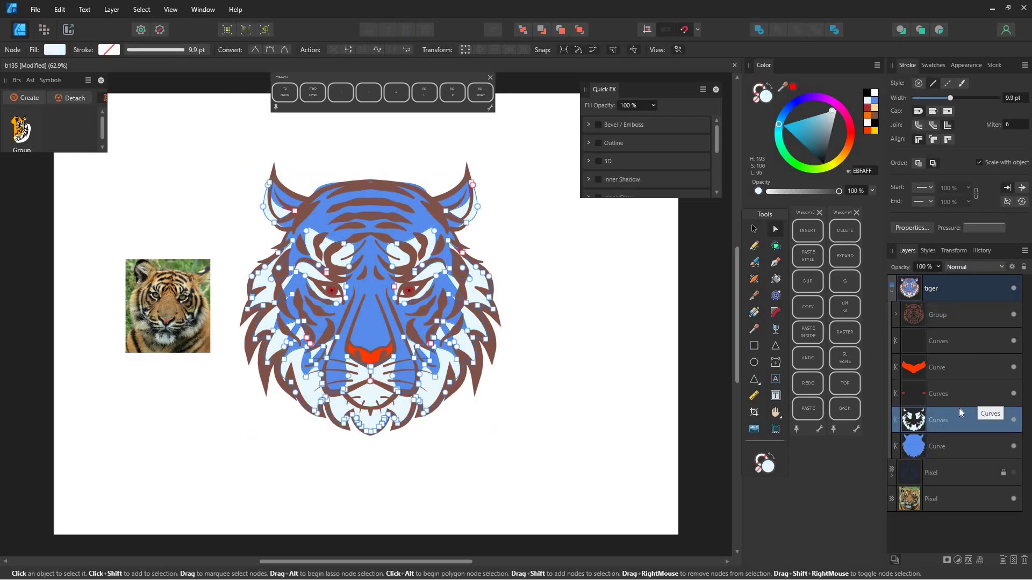
click(937, 315)
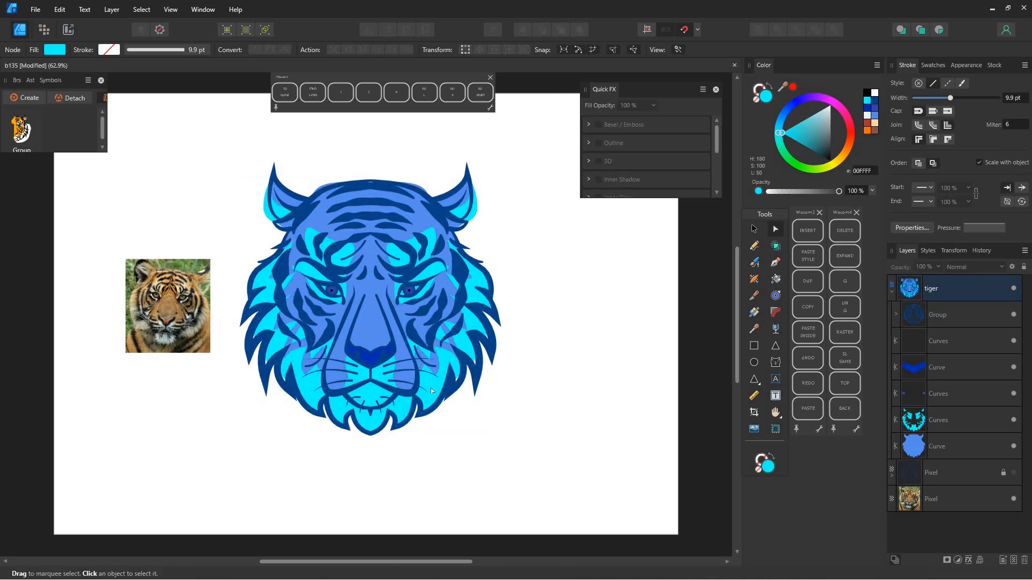
click(938, 420)
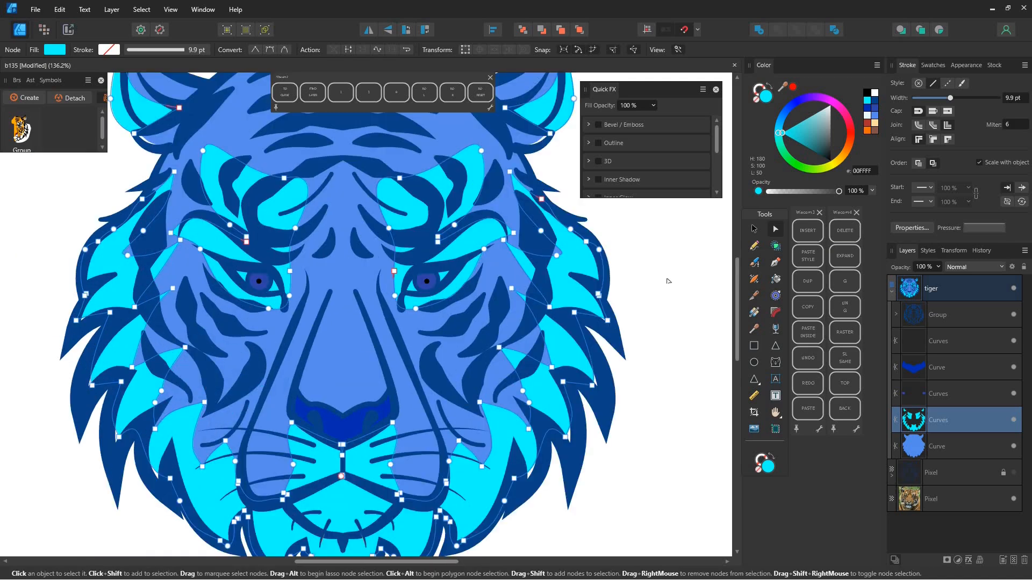